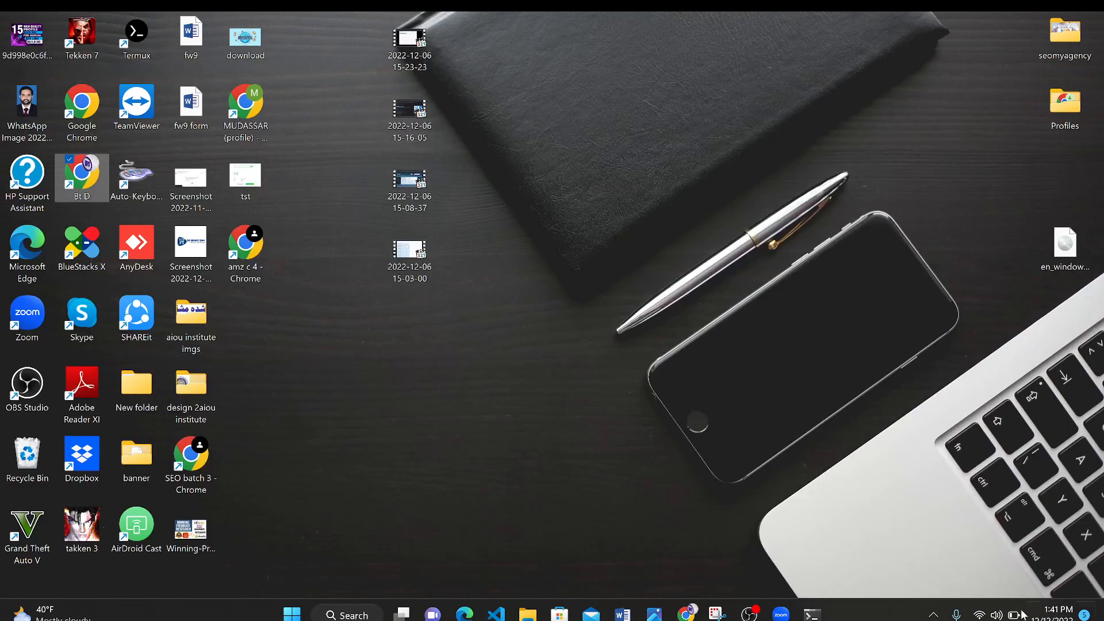
mouse_move(625, 292)
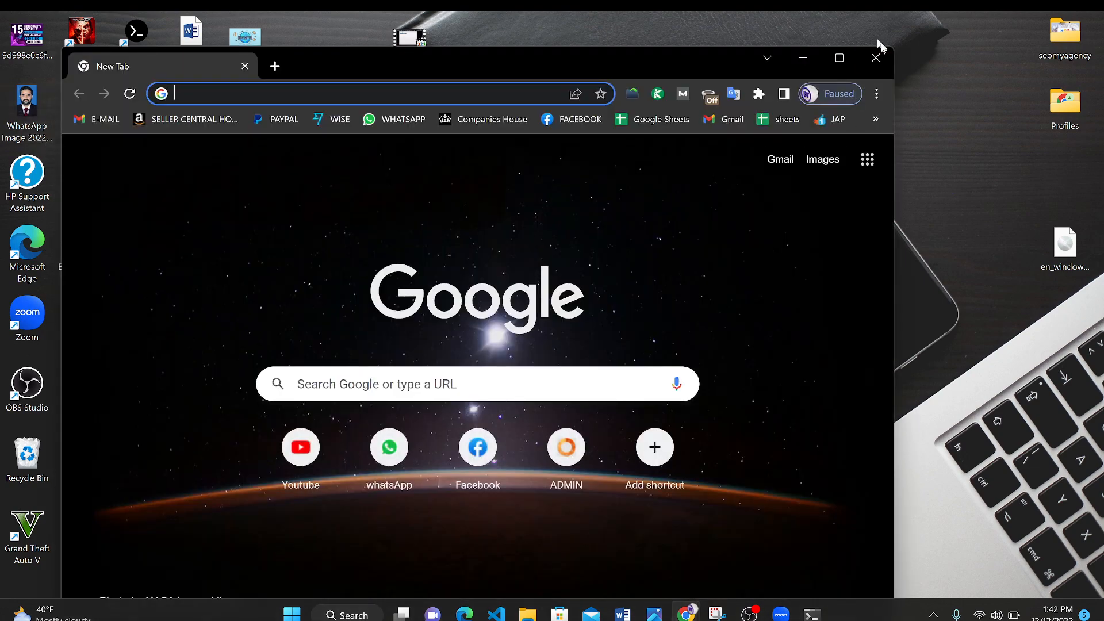
Maximize Chrome, search Google for 'pycharm', and browse the results.
left_click(839, 58)
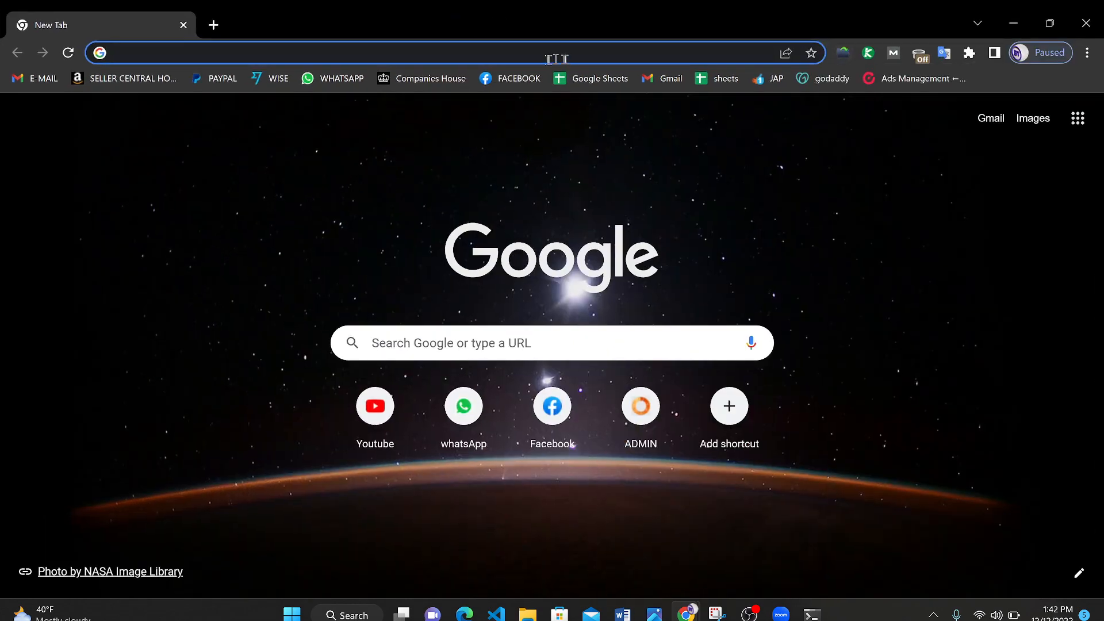
type("python")
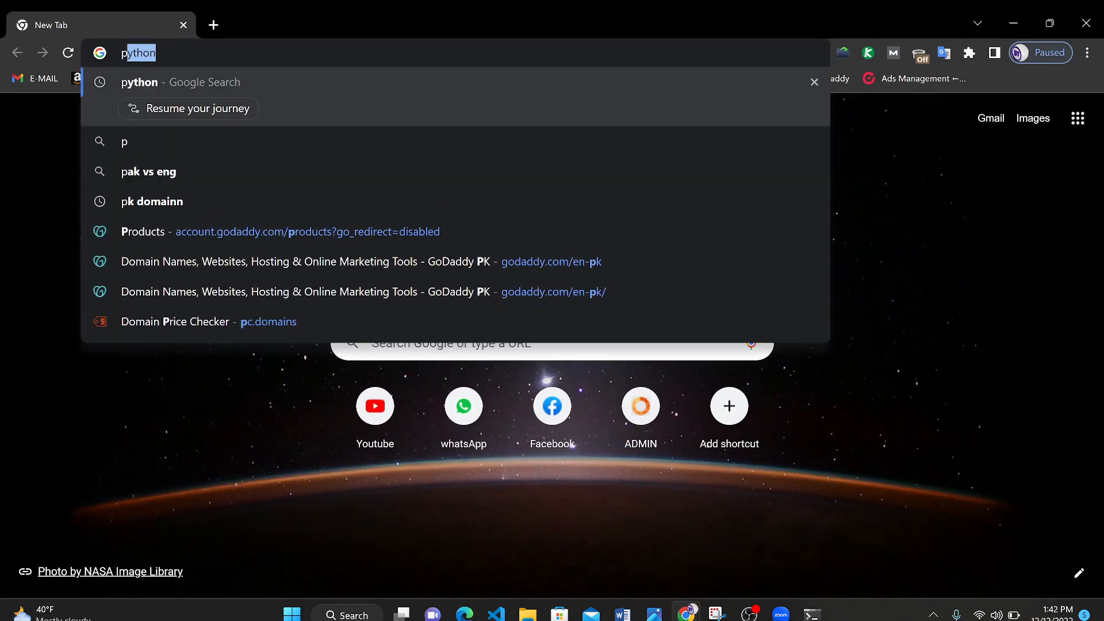
type("pycharm")
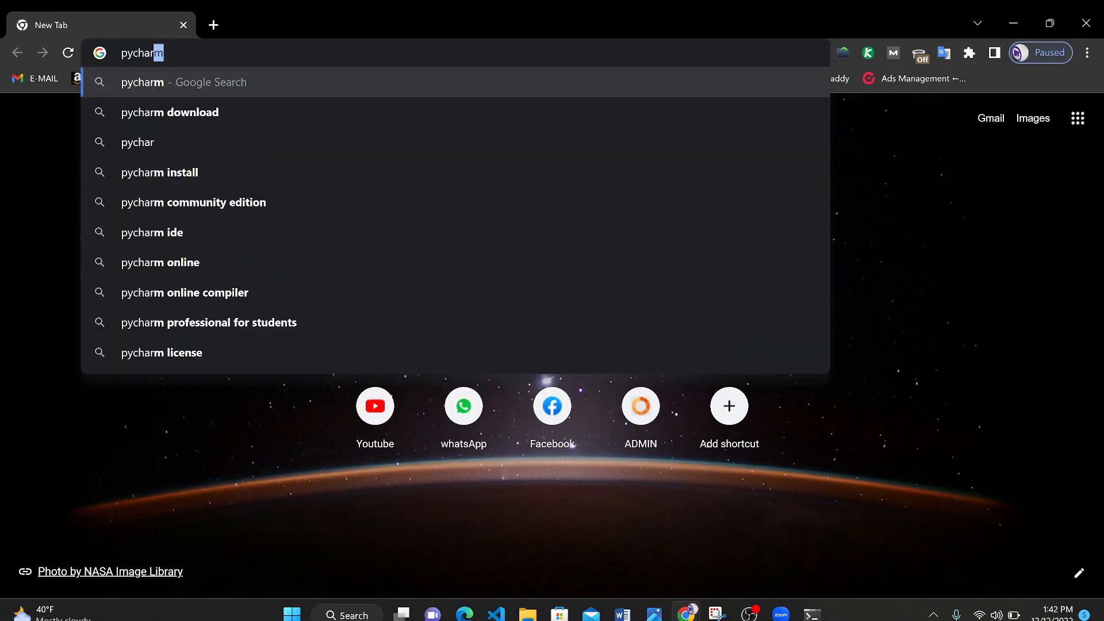
key("Return")
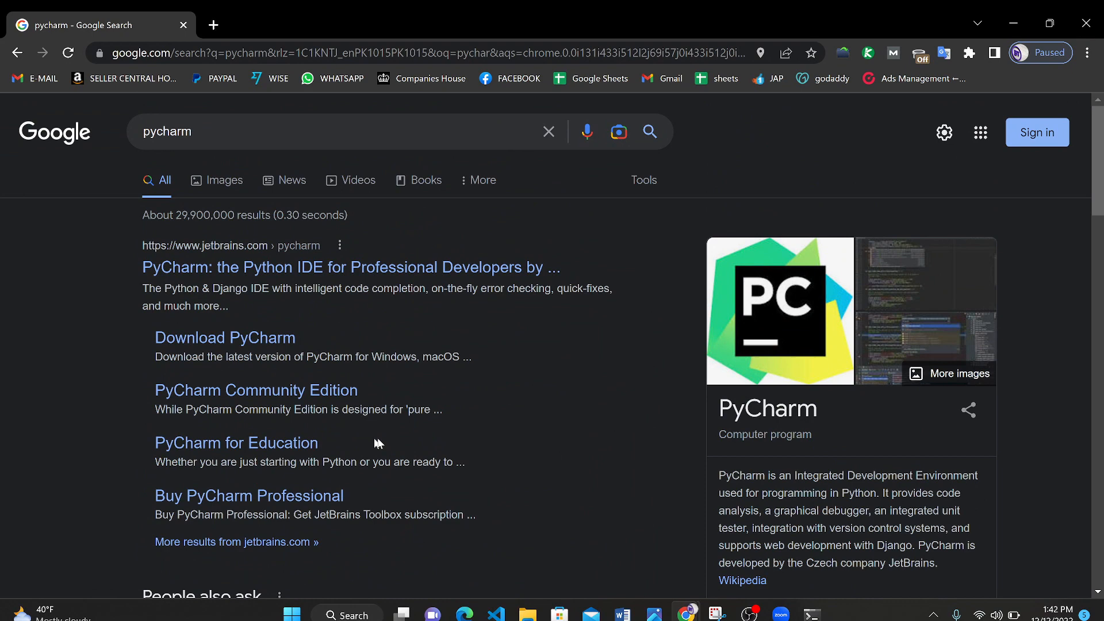
mouse_move(74, 253)
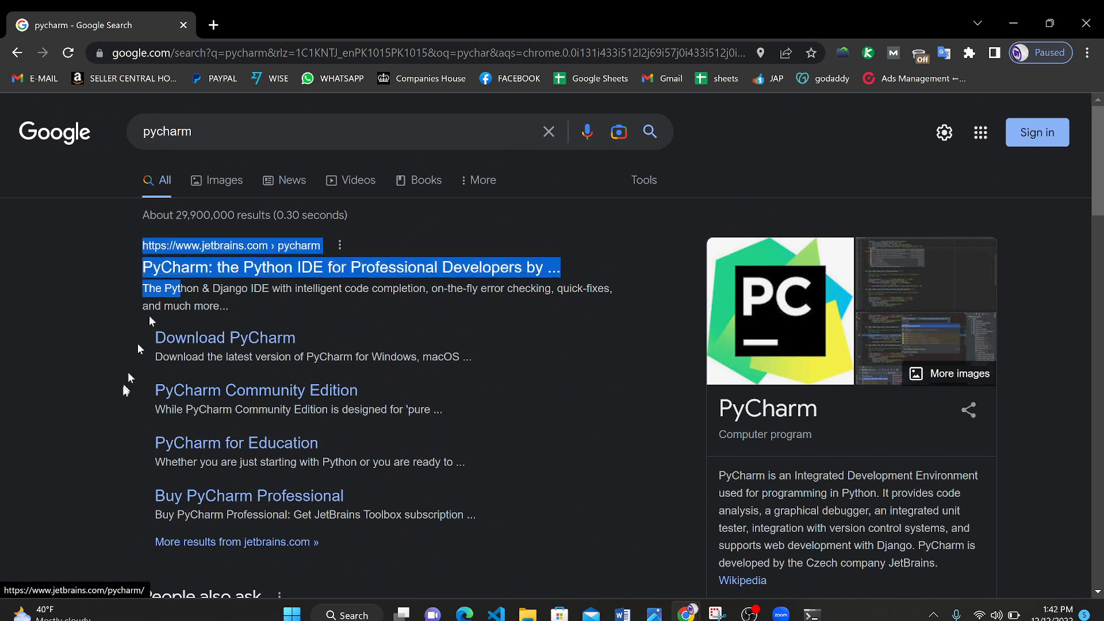
scroll("down", 3)
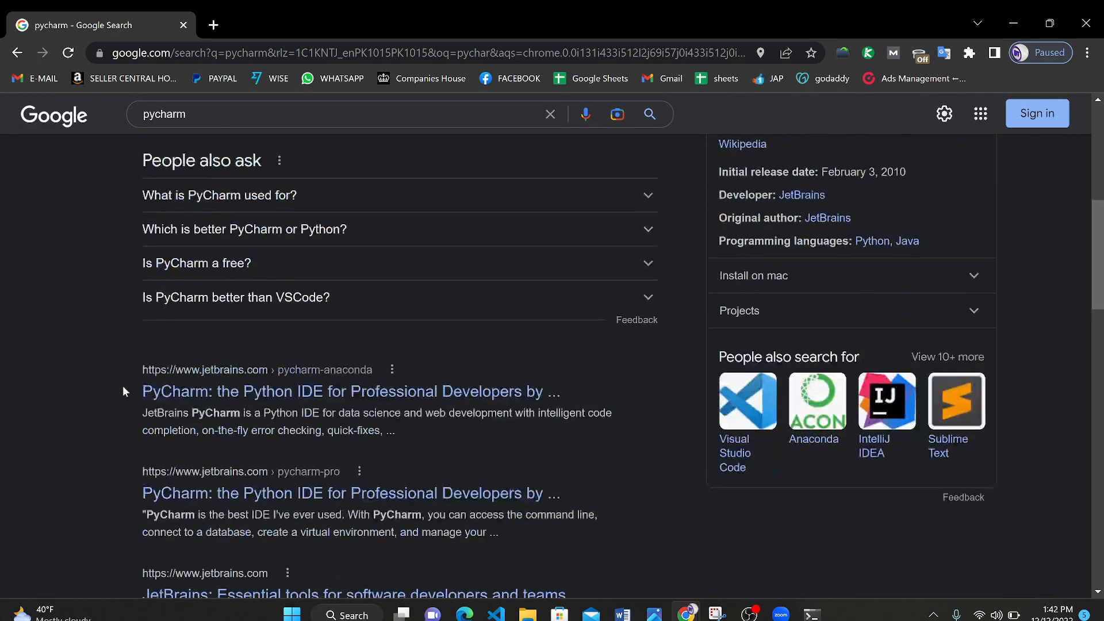
scroll("down", 3)
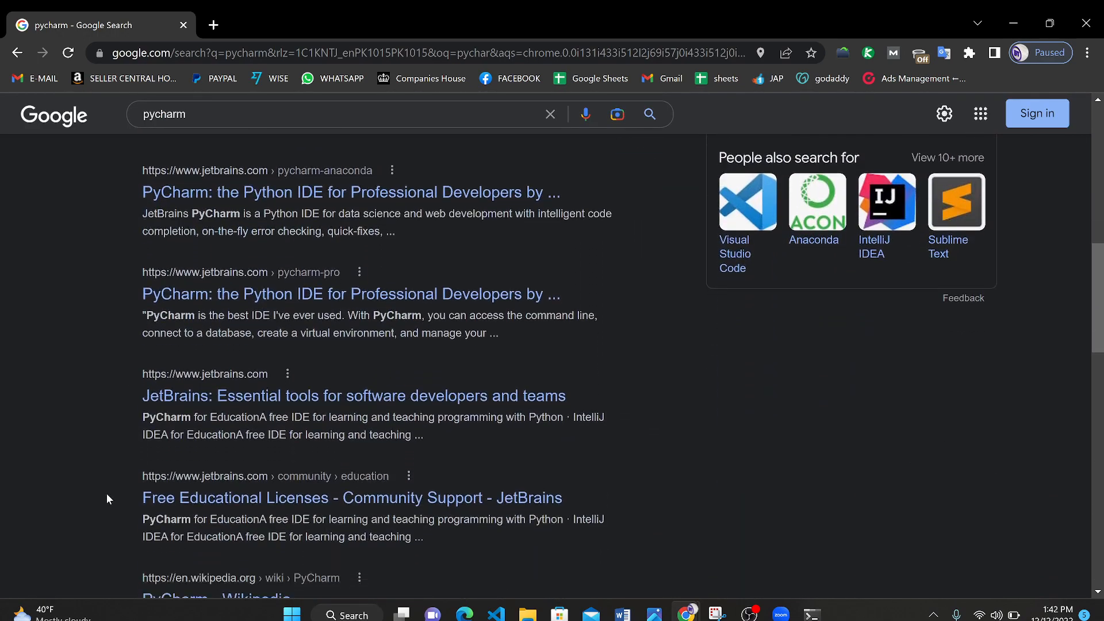
scroll("up", 3)
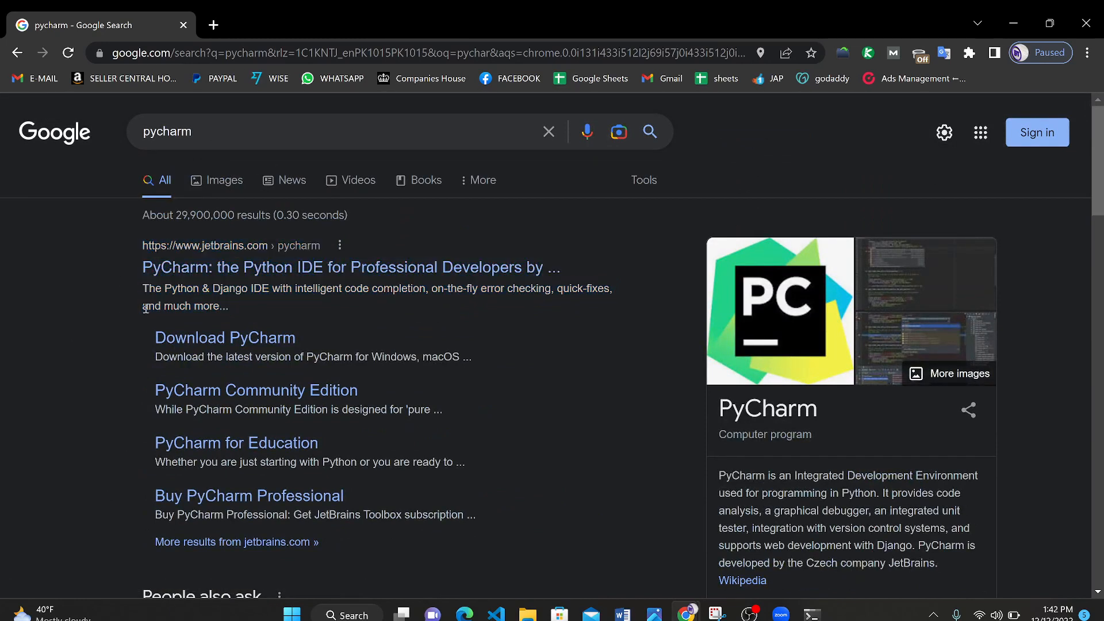
mouse_move(162, 291)
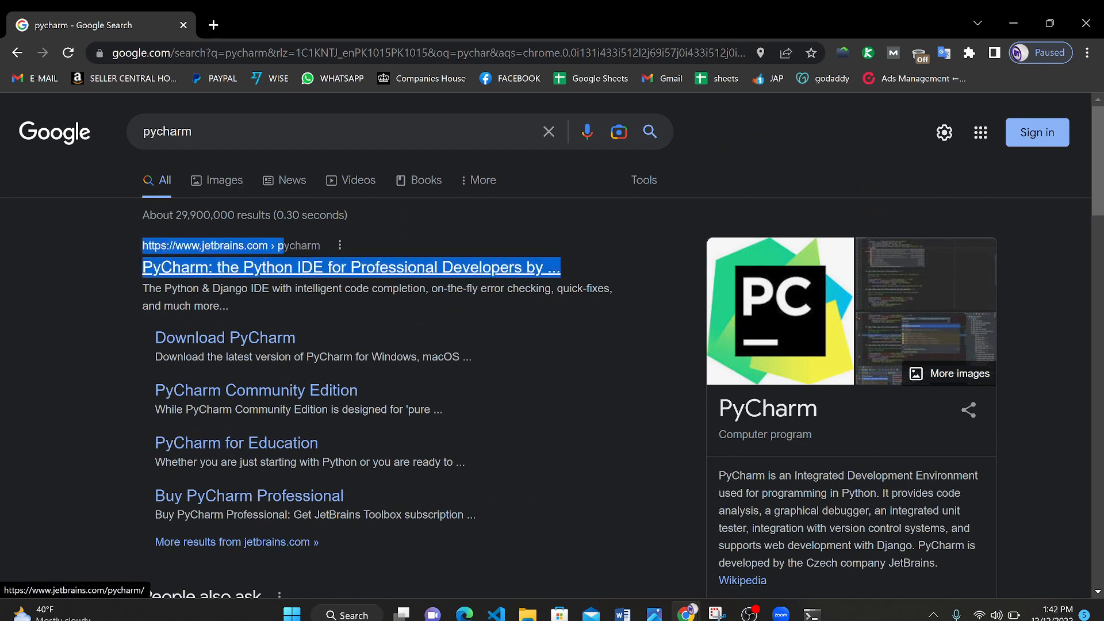
mouse_move(261, 269)
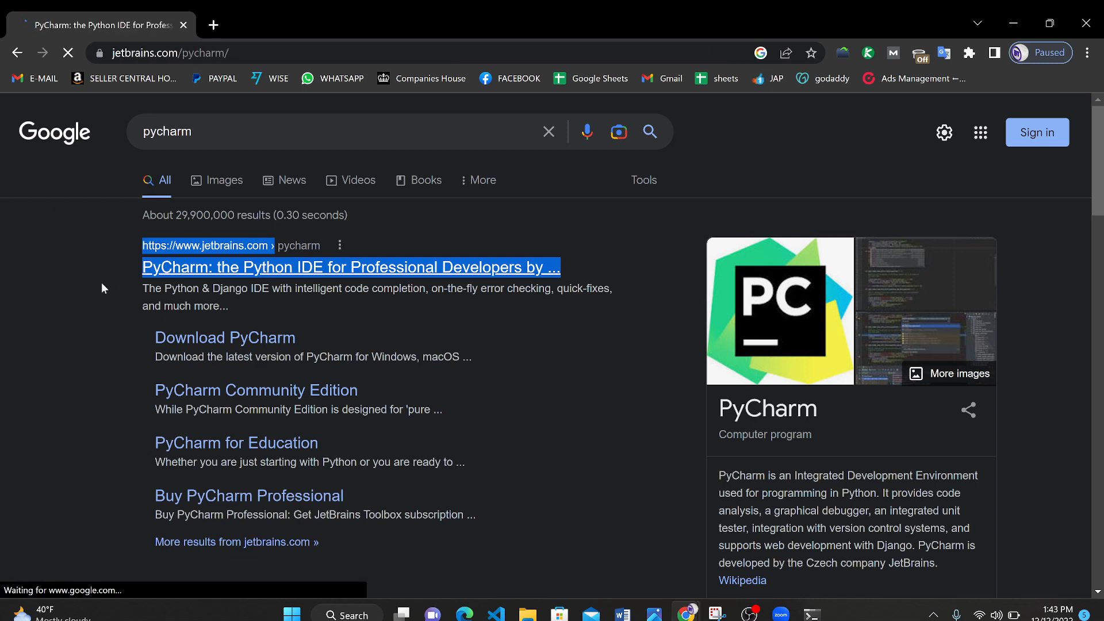
left_click(351, 267)
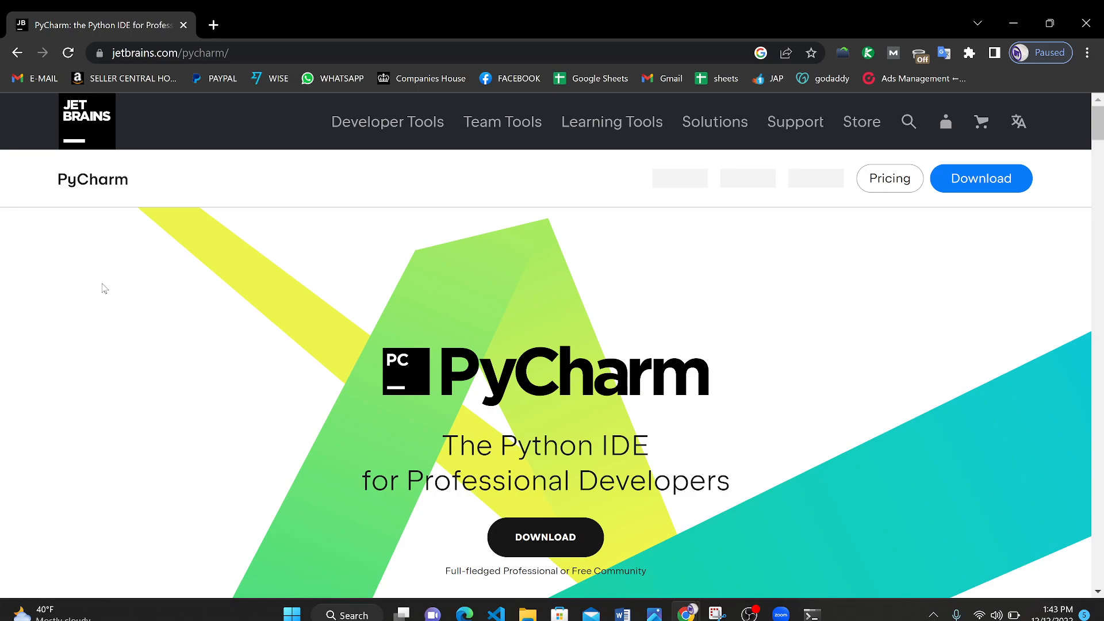
scroll("down", 3)
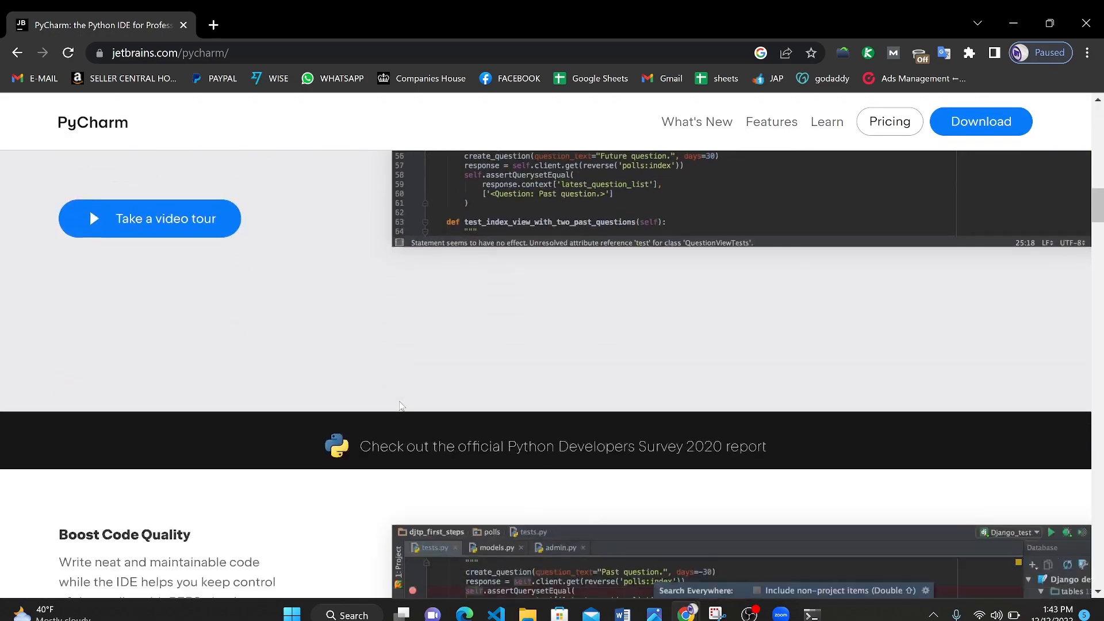
scroll("down", 3)
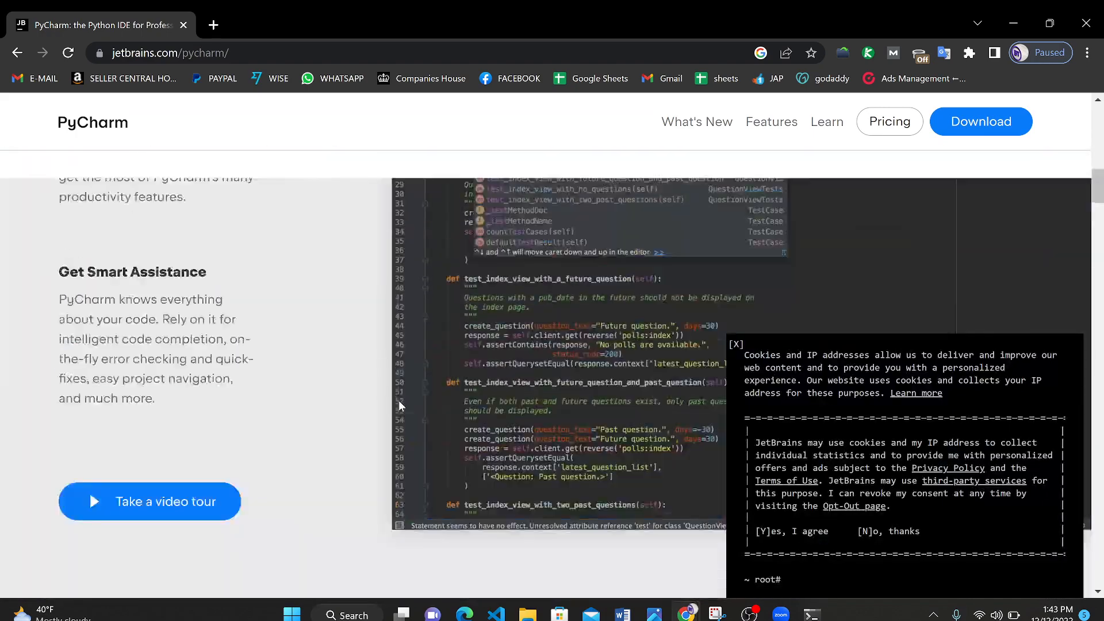
scroll("up", 3)
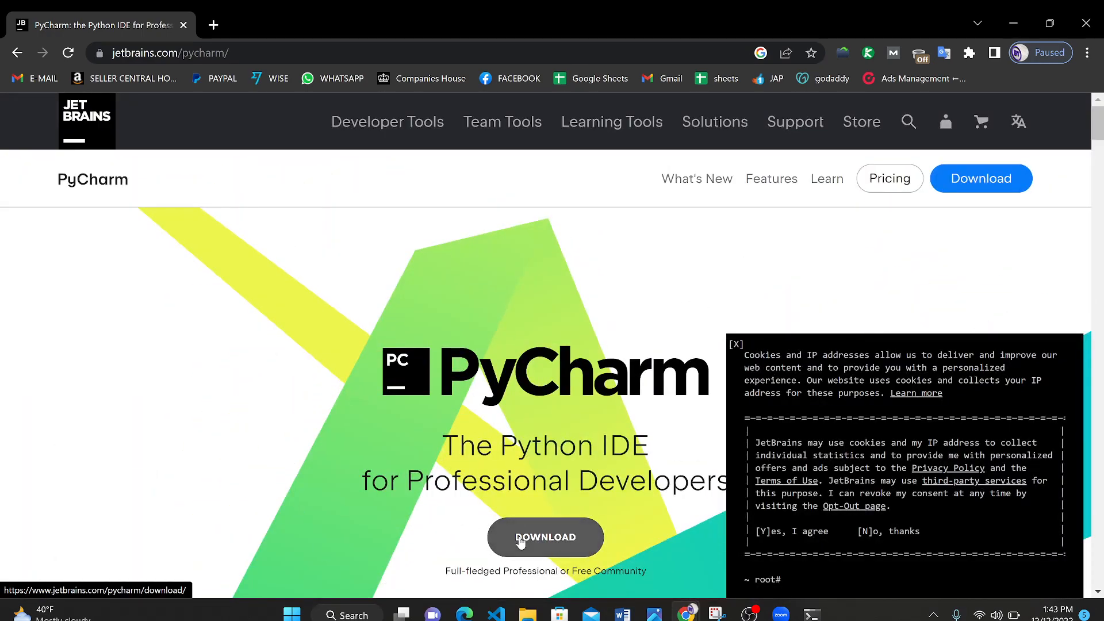
Open the PyCharm download page and return from the macOS tab to Windows installers.
left_click(546, 537)
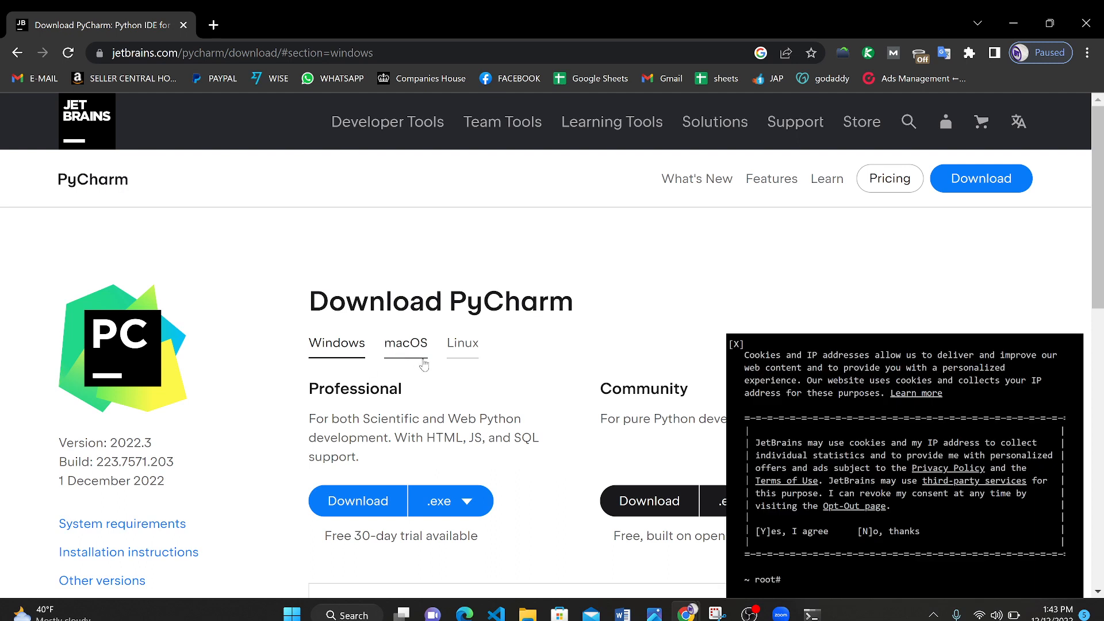
left_click(405, 344)
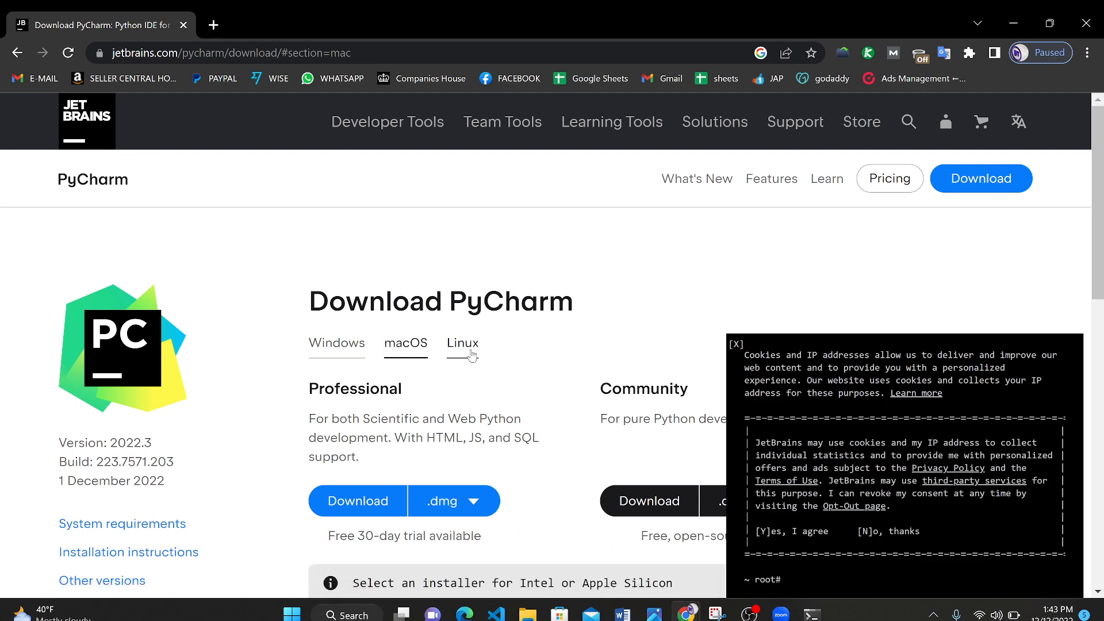
left_click(336, 344)
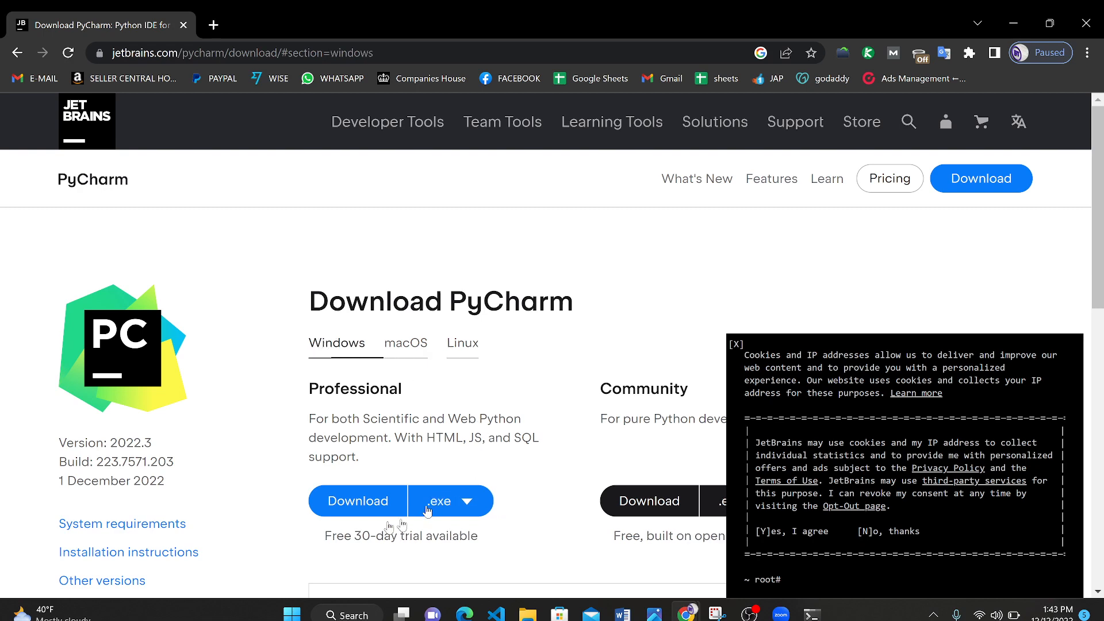
mouse_move(654, 500)
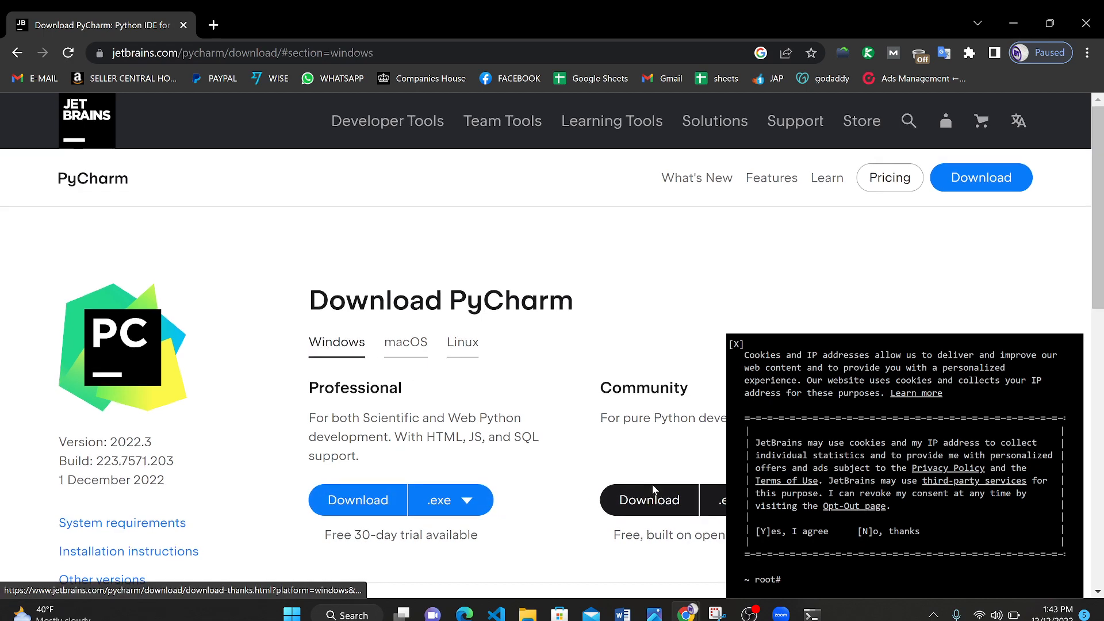
Choose the .exe installer format for the Community edition.
scroll("down", 3)
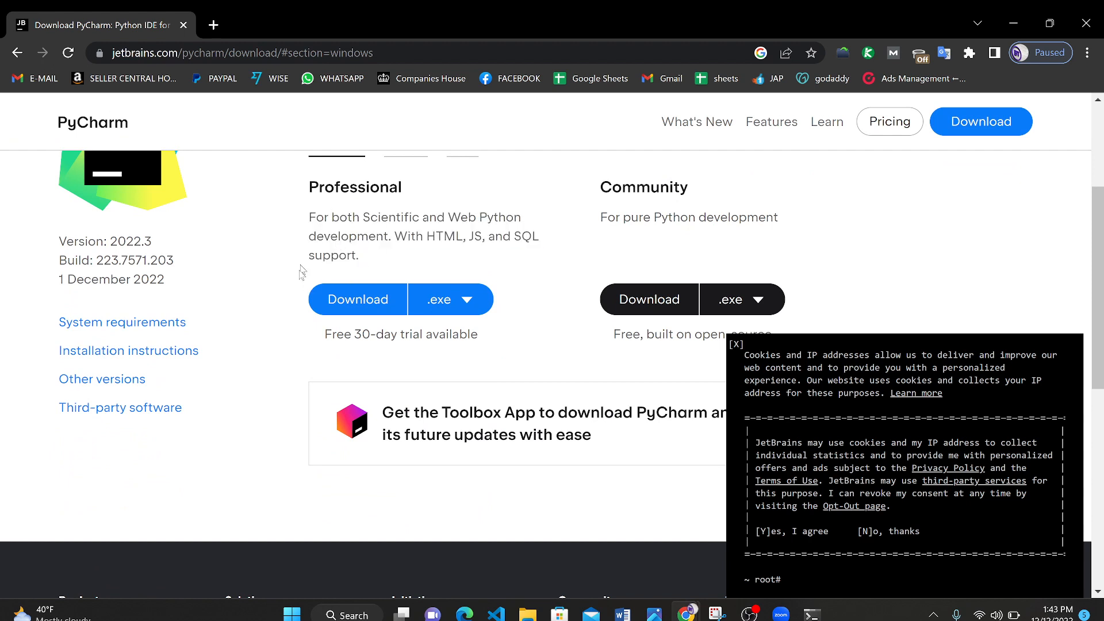
mouse_move(404, 232)
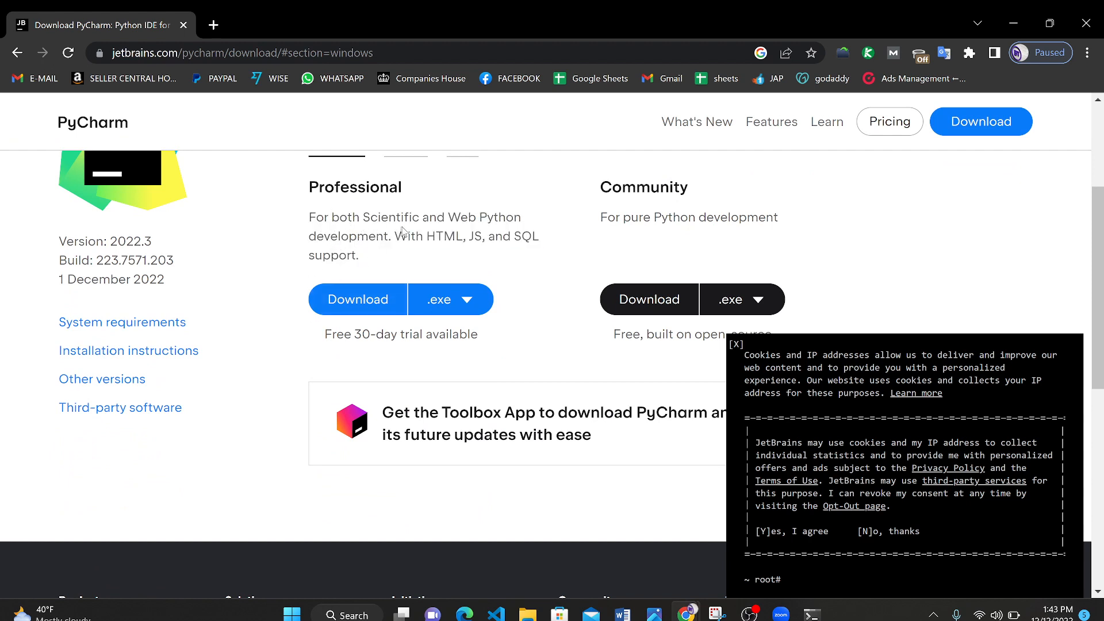
mouse_move(463, 250)
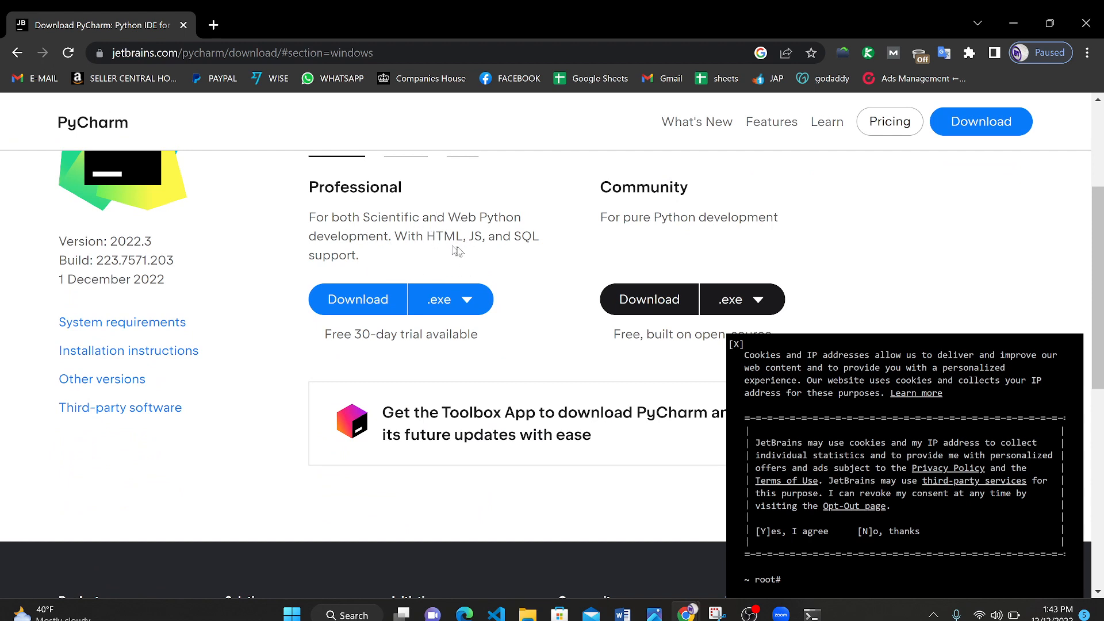
mouse_move(436, 255)
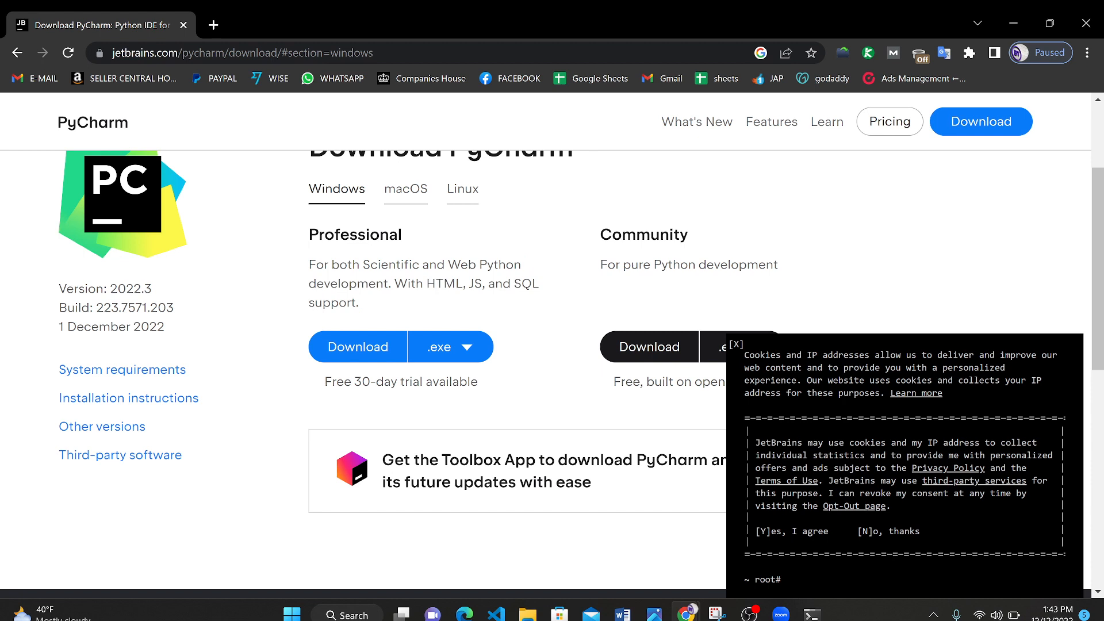
mouse_move(411, 422)
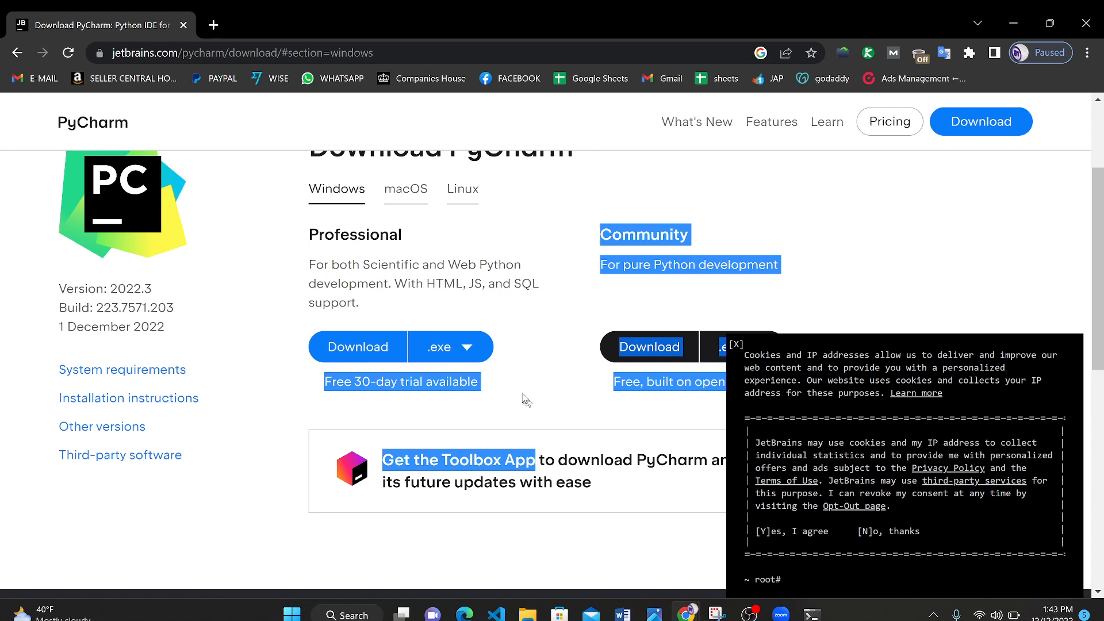
left_click(583, 388)
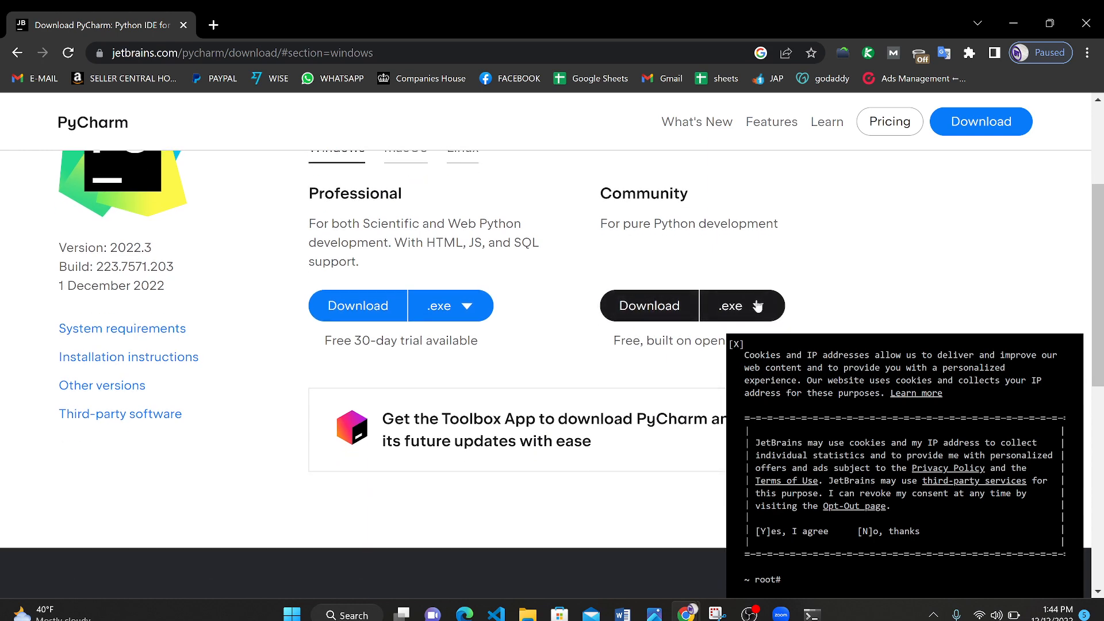
left_click(741, 306)
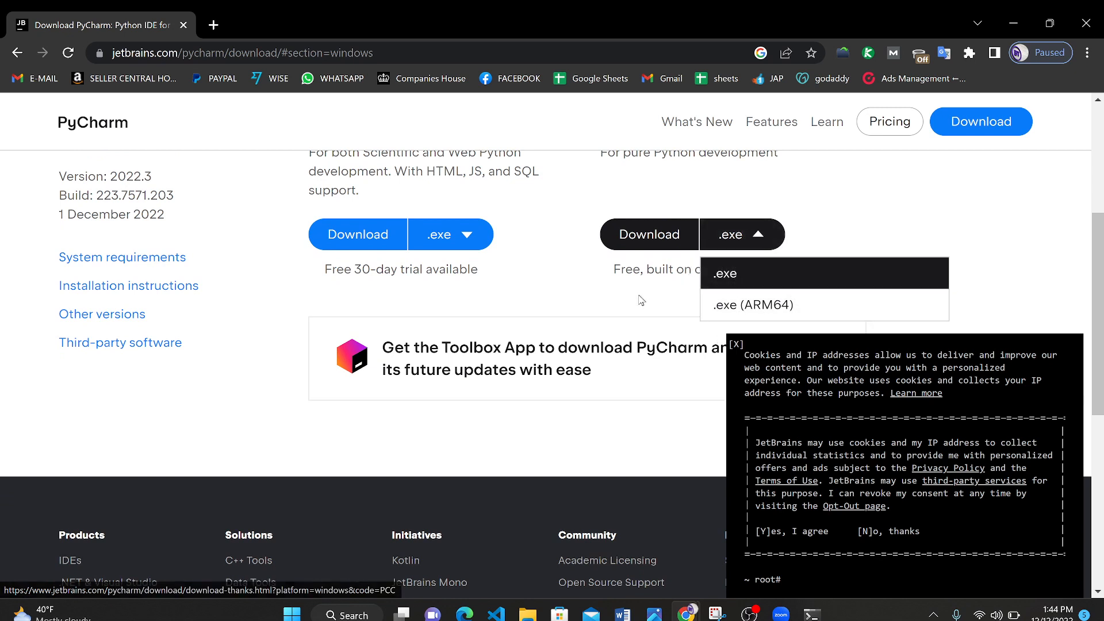
left_click(741, 234)
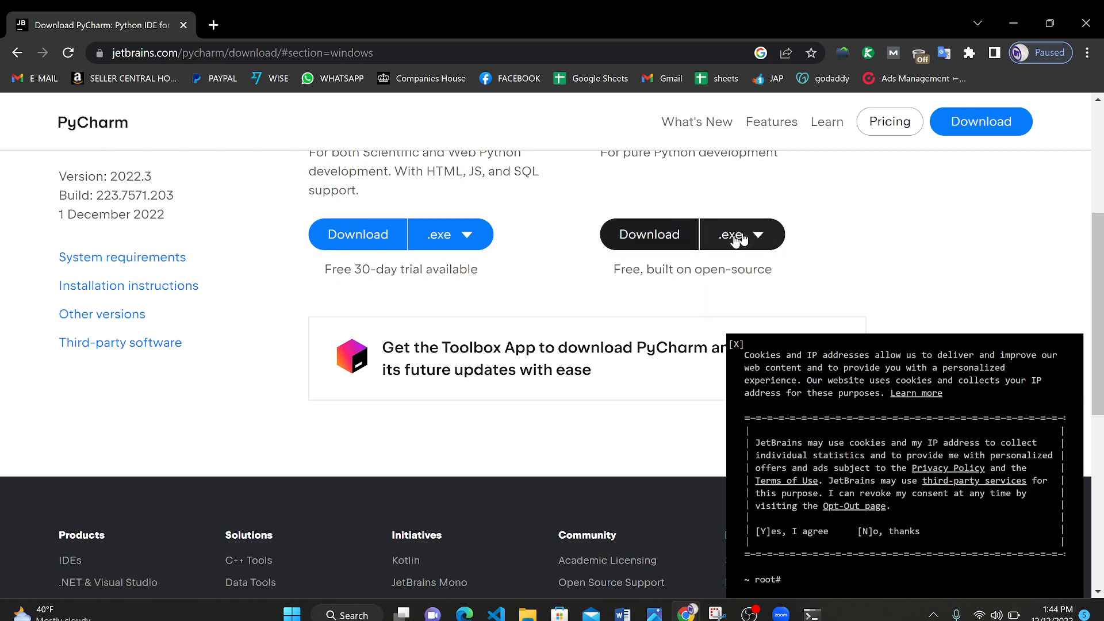
Download the PyCharm Community installer for Windows.
left_click(649, 234)
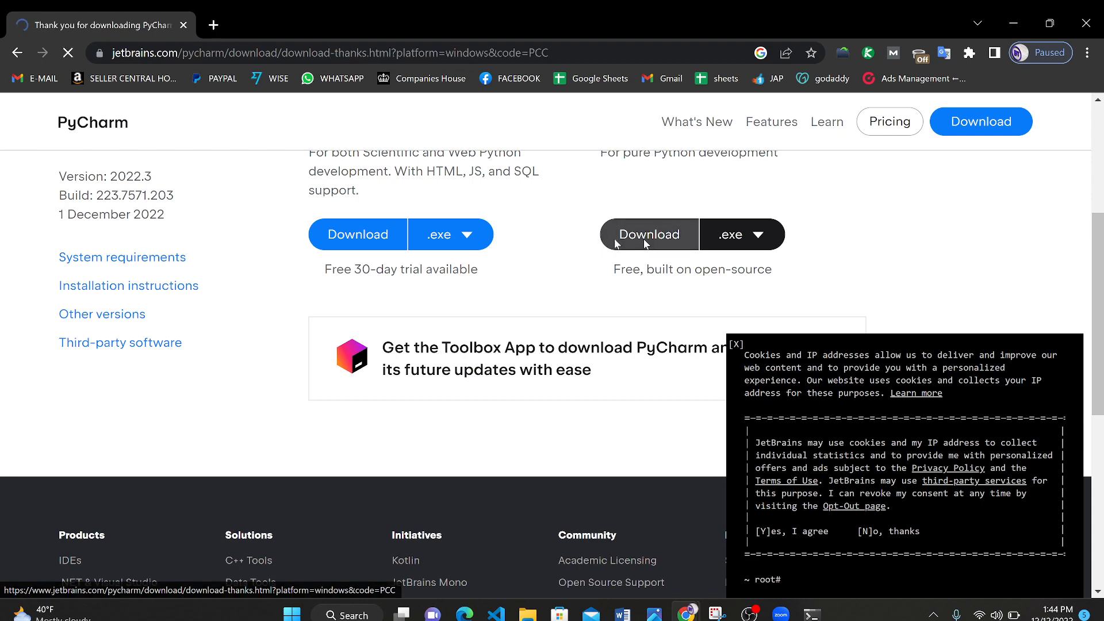
scroll("up", 3)
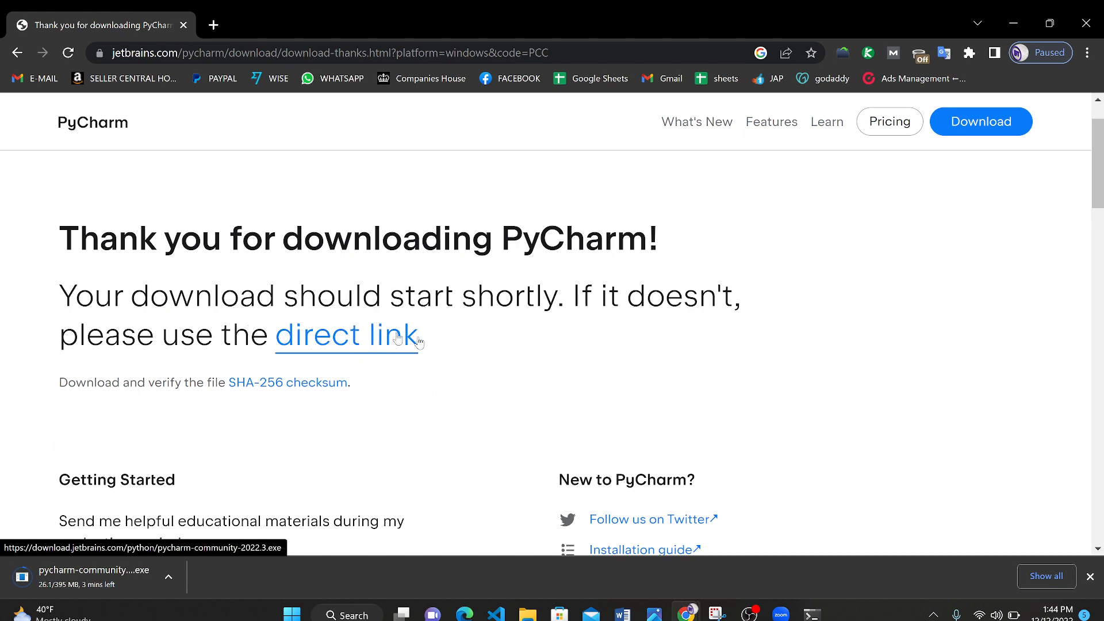
mouse_move(215, 606)
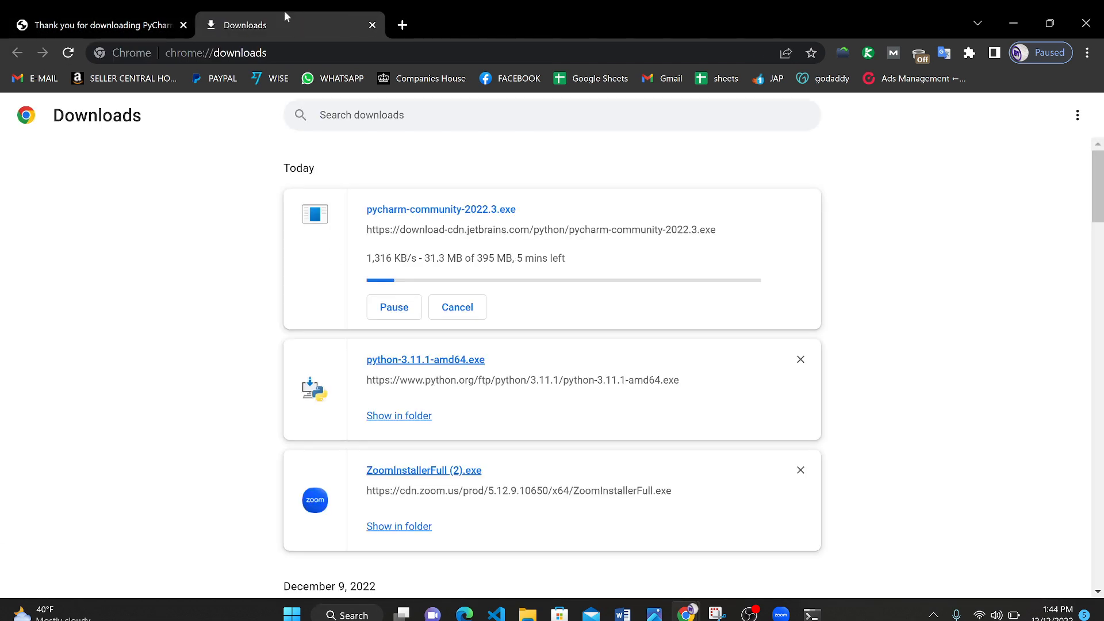
Scroll the downloads page showing pycharm-community-2022.3.exe at 272 MB of 395 MB.
scroll("down", 3)
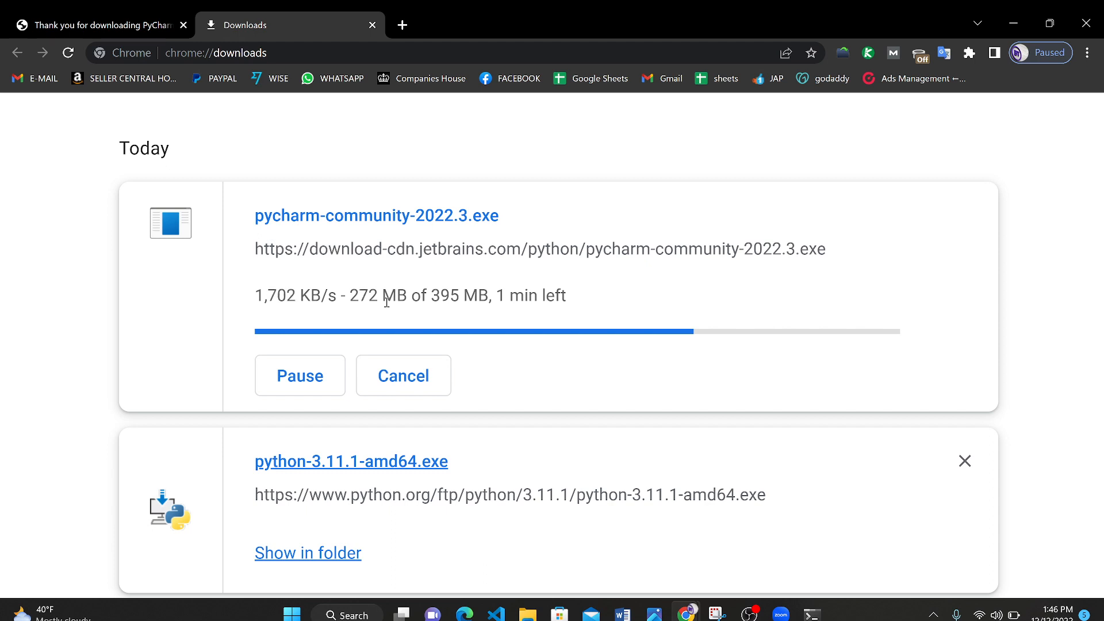
Run python from a Command Prompt and highlight version 3.11.1 and release year 2022.
key("Win+r")
type("cmd")
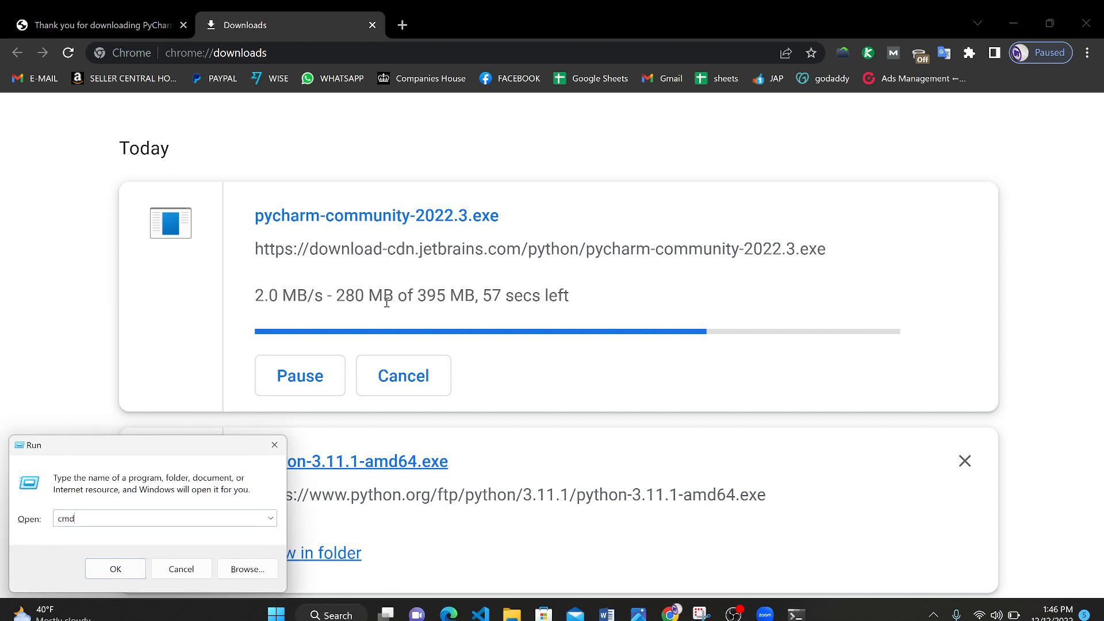
left_click(115, 568)
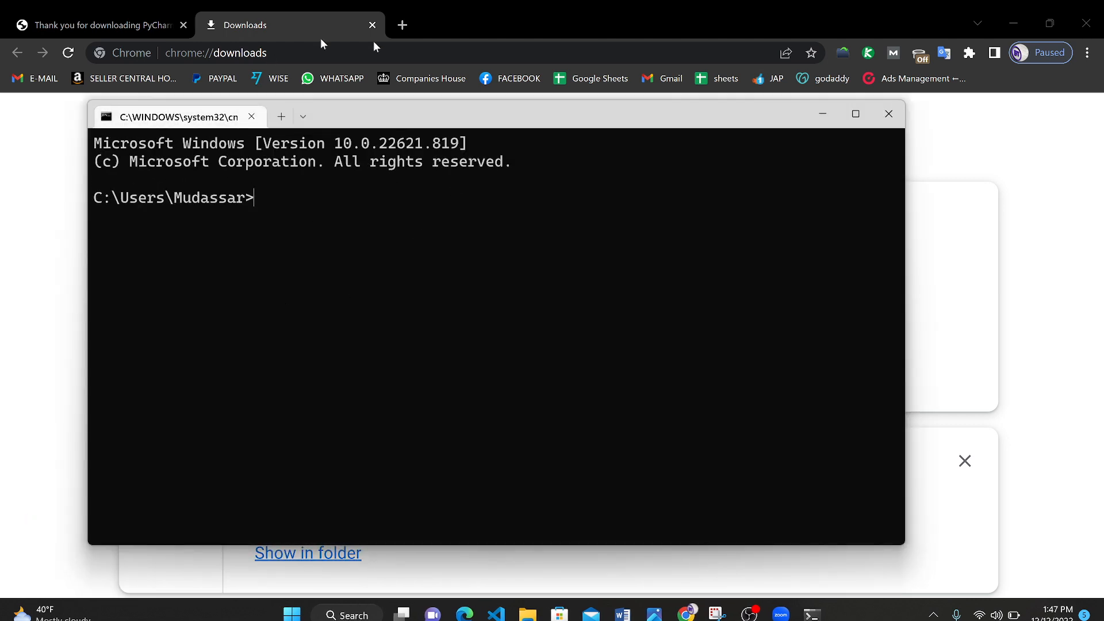
mouse_move(222, 264)
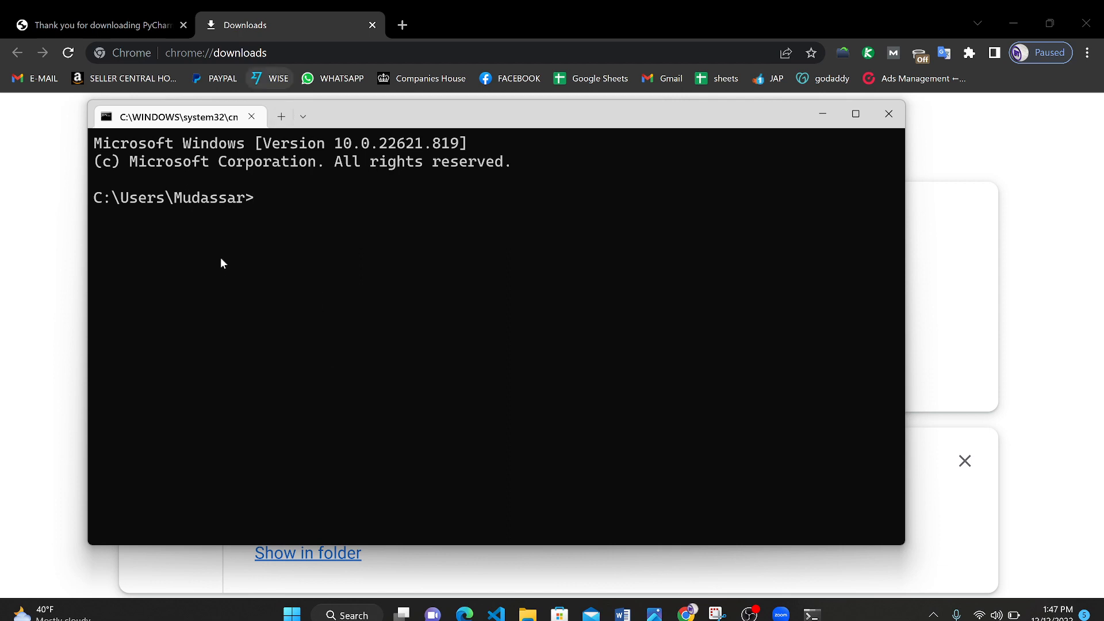
mouse_move(266, 318)
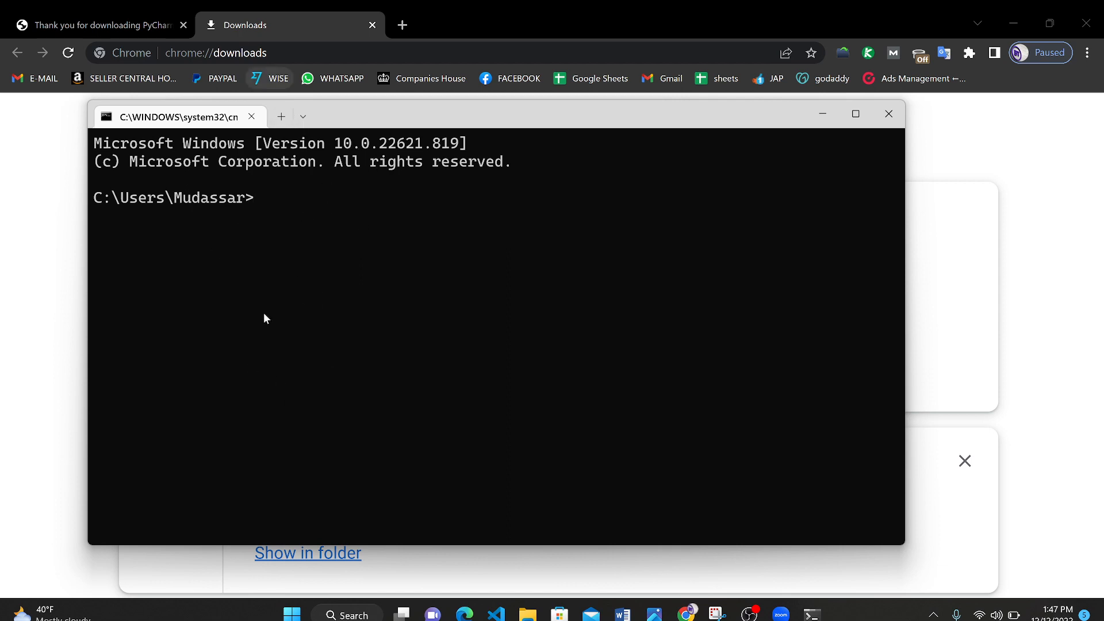
type("python")
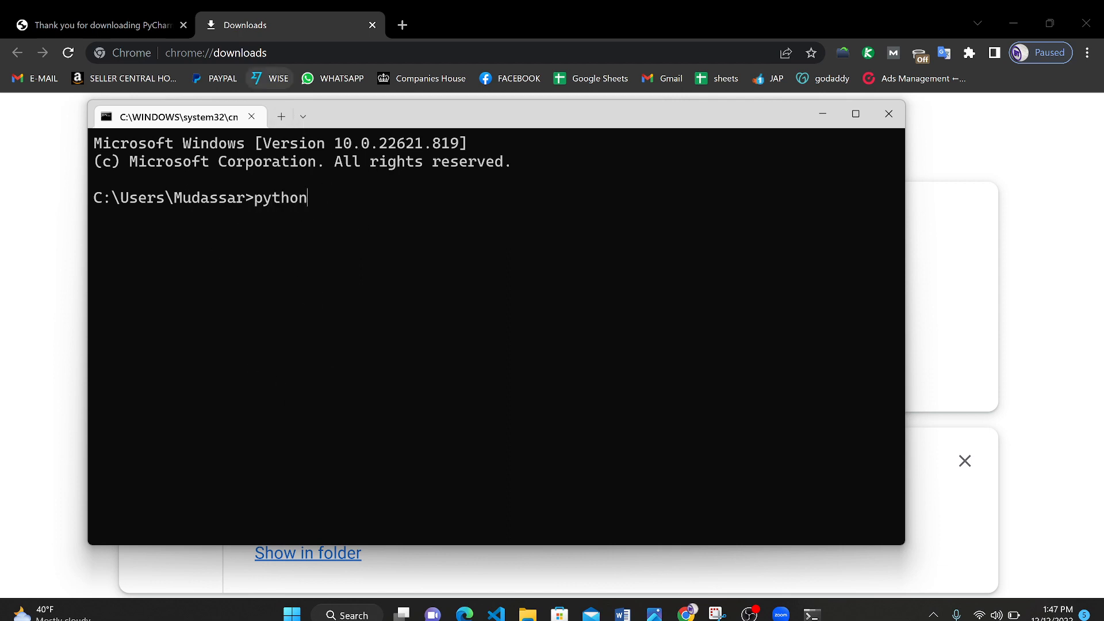
key("Return")
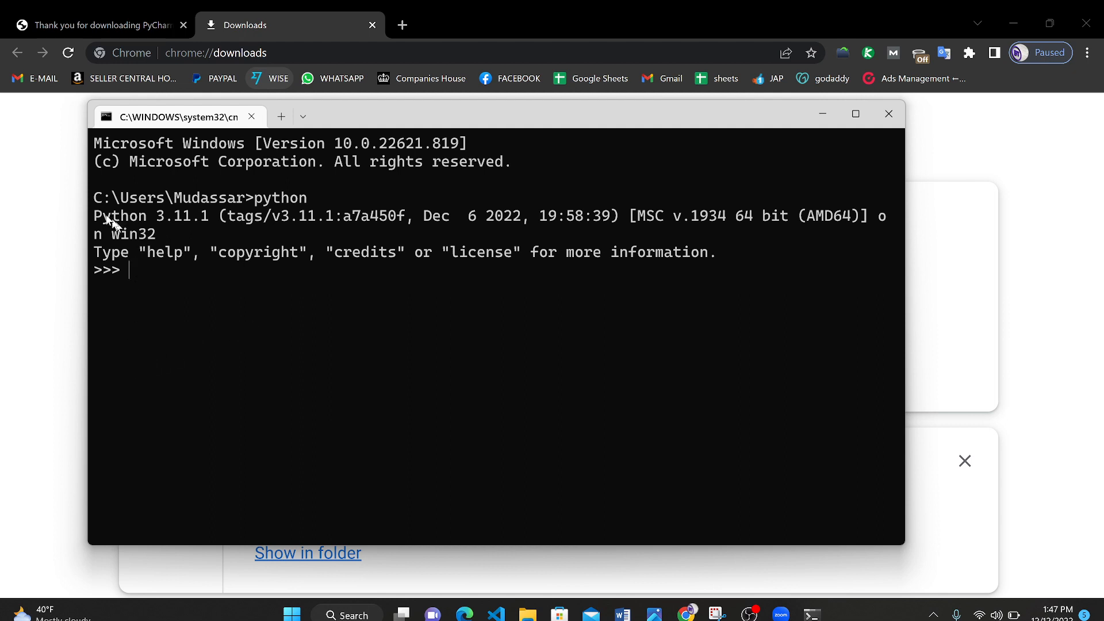
mouse_move(162, 229)
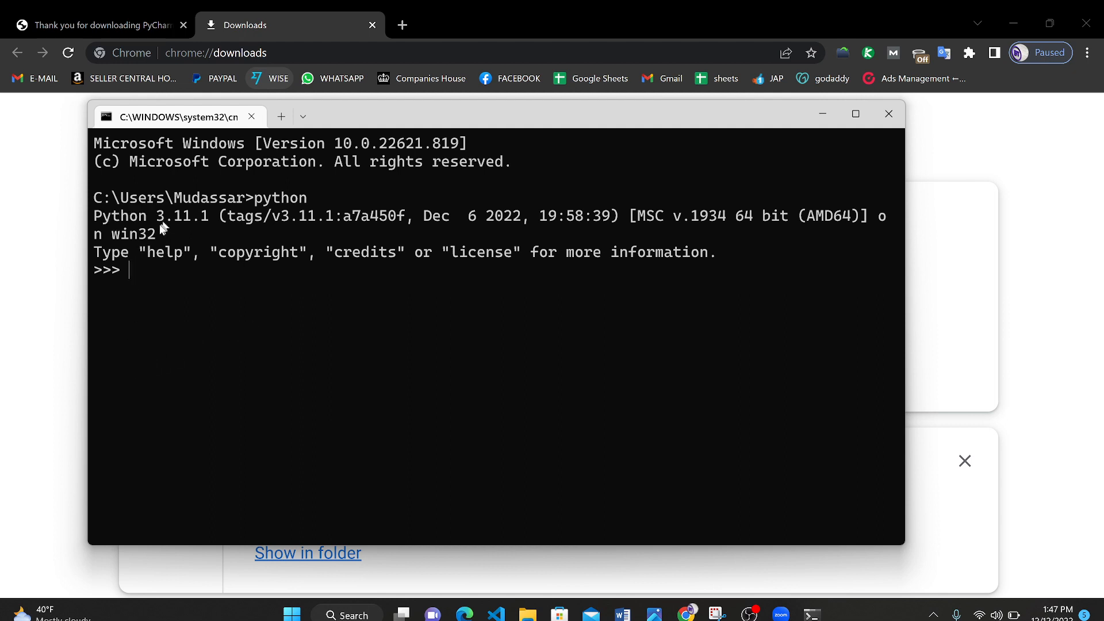
mouse_move(154, 219)
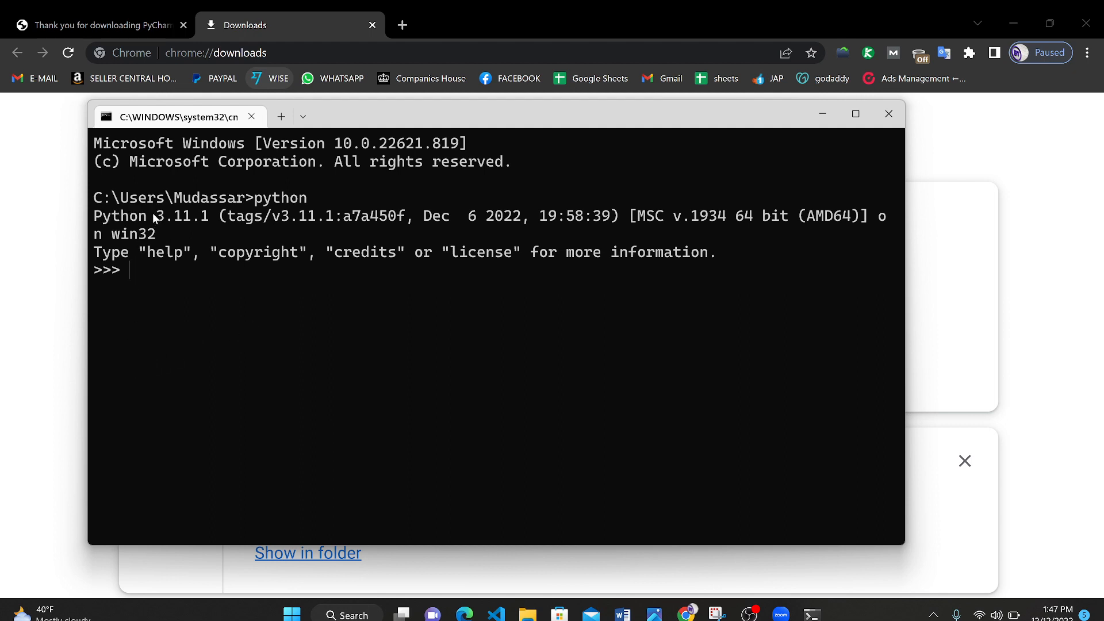
double_click(179, 216)
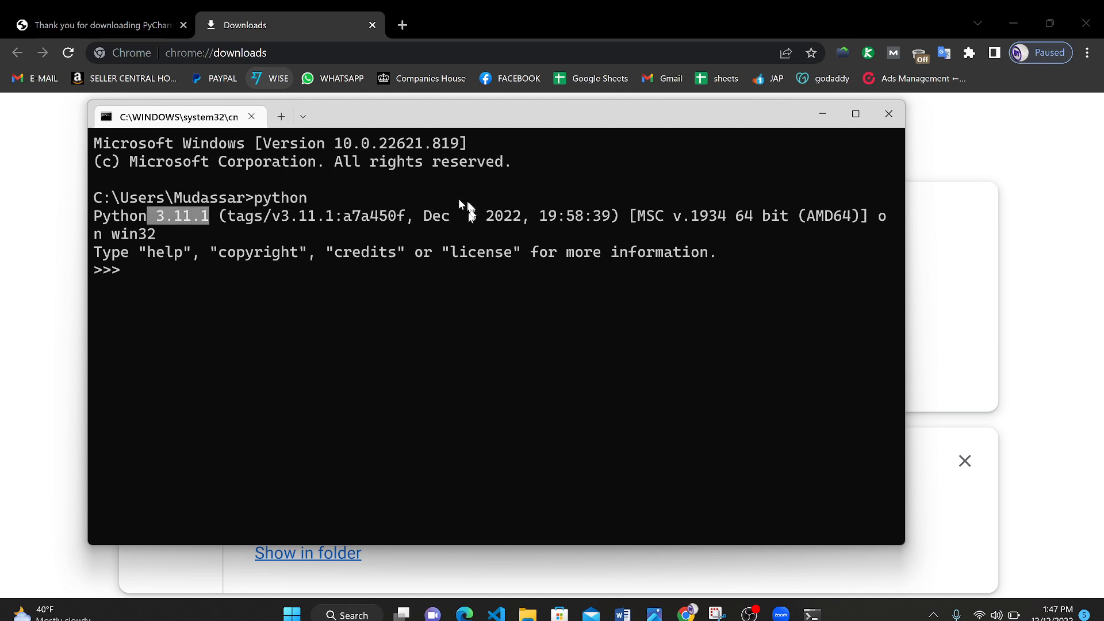
mouse_move(508, 257)
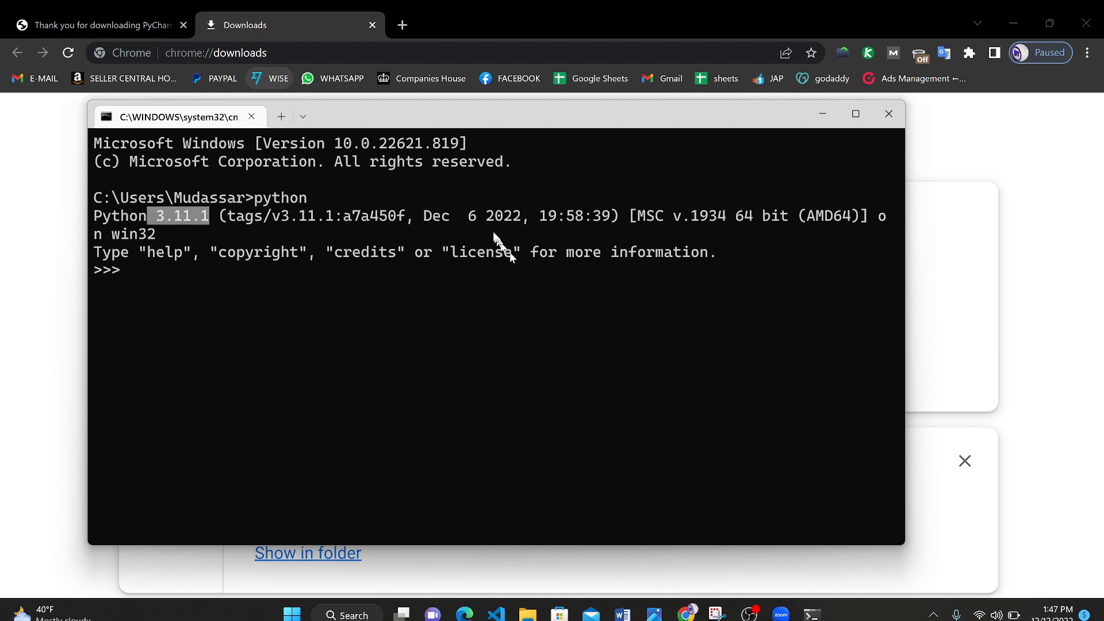
mouse_move(437, 211)
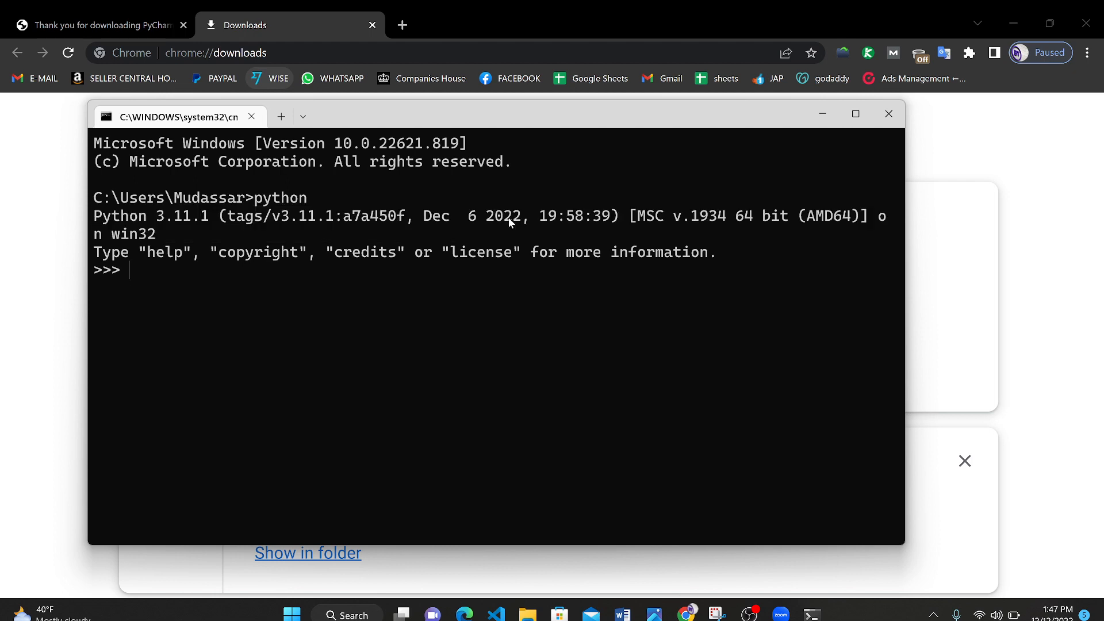
double_click(502, 216)
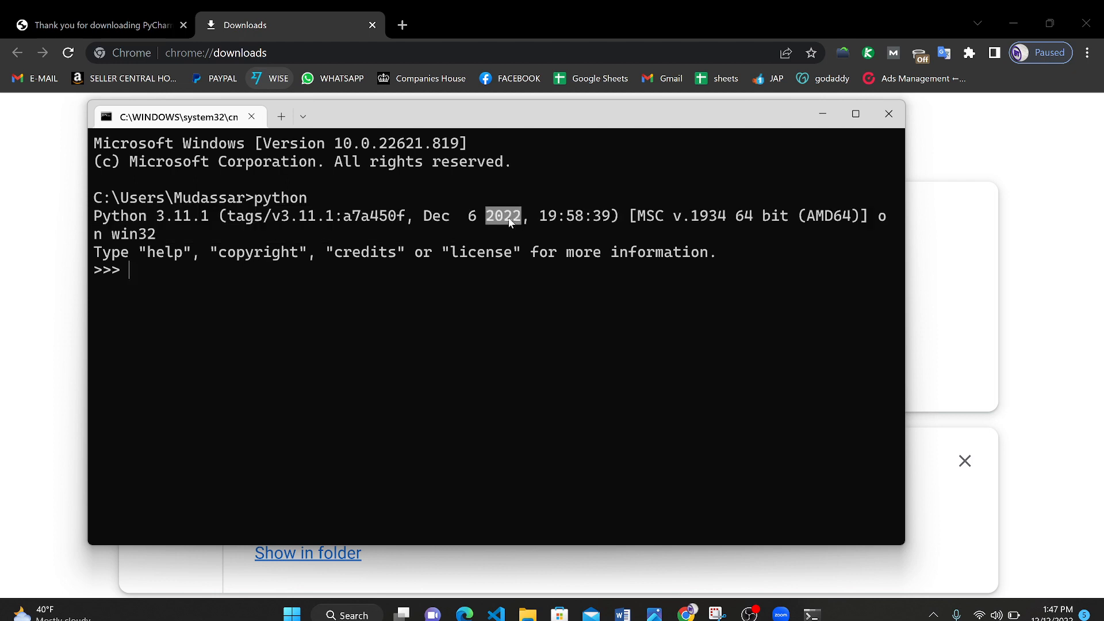
mouse_move(467, 221)
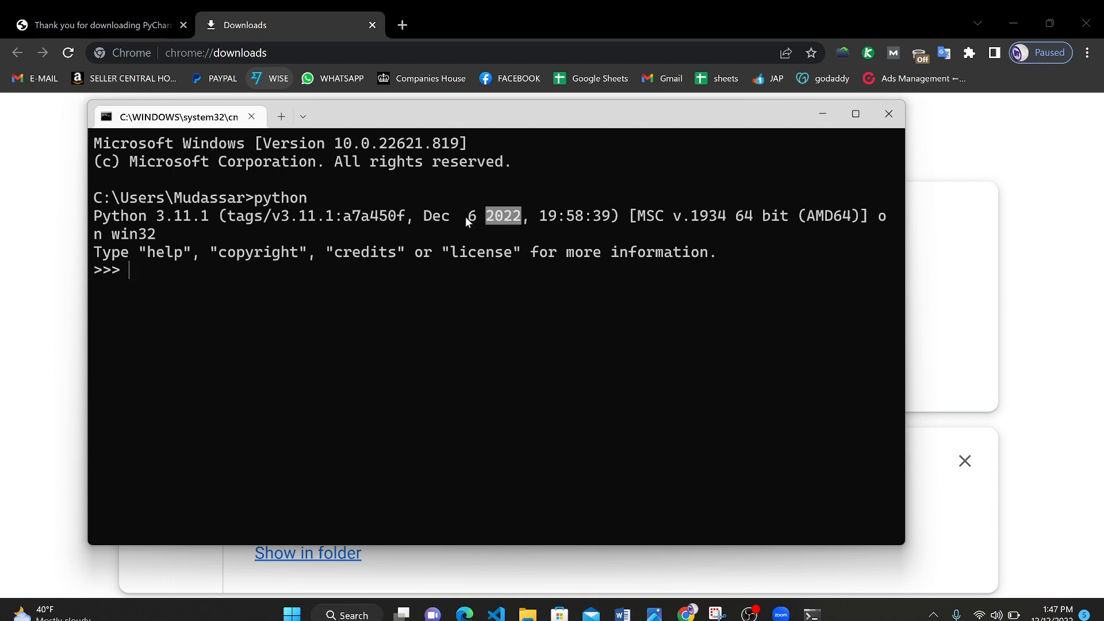
mouse_move(435, 273)
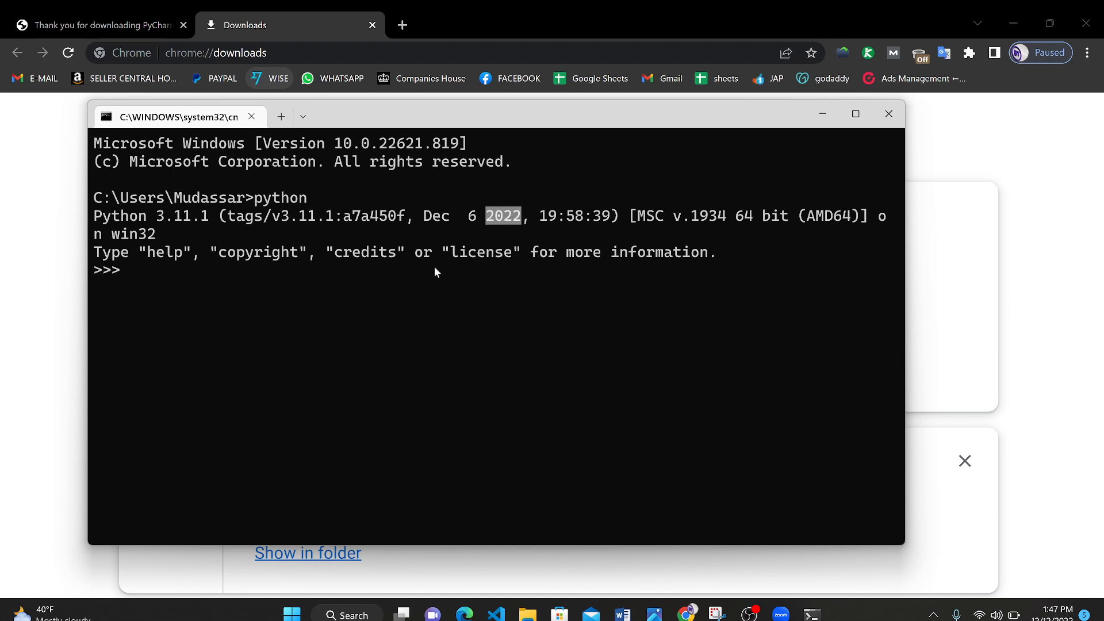
mouse_move(514, 371)
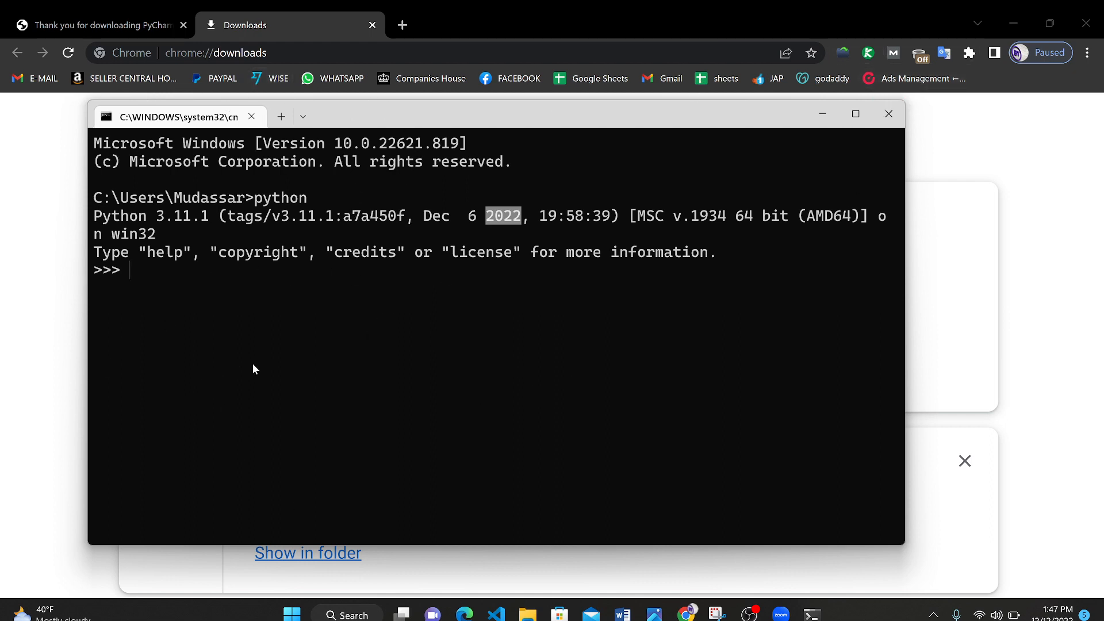
mouse_move(559, 131)
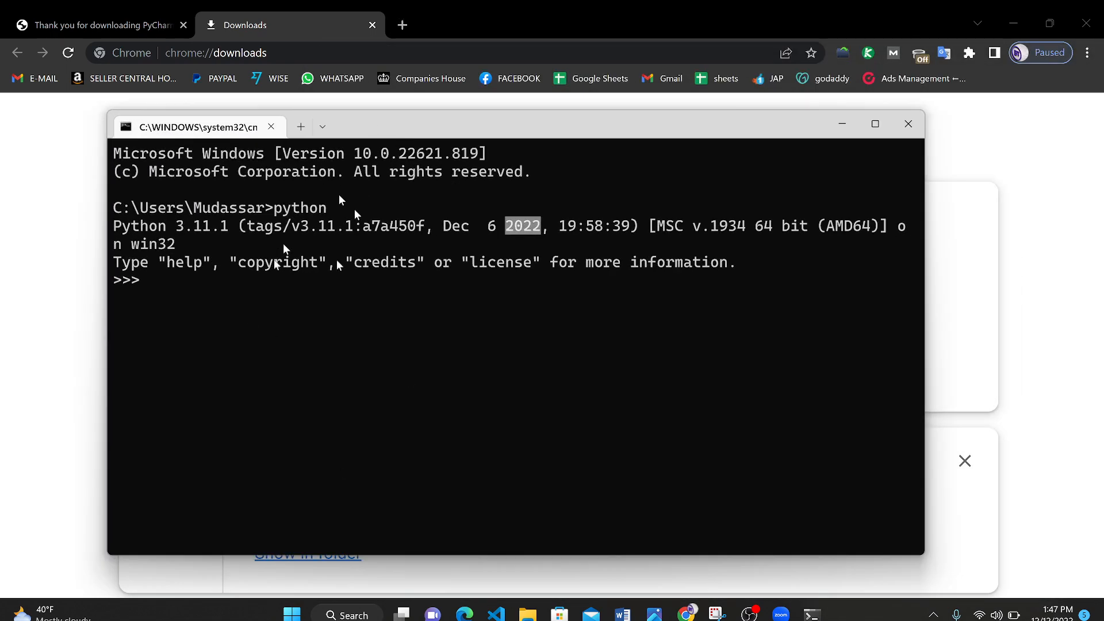
mouse_move(297, 424)
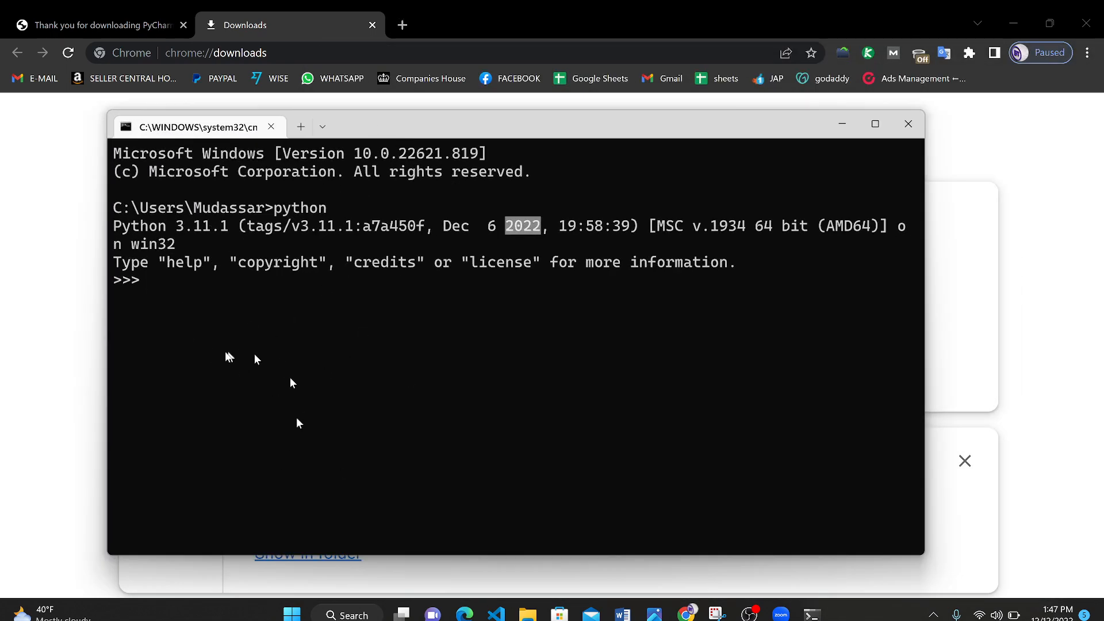
mouse_move(227, 357)
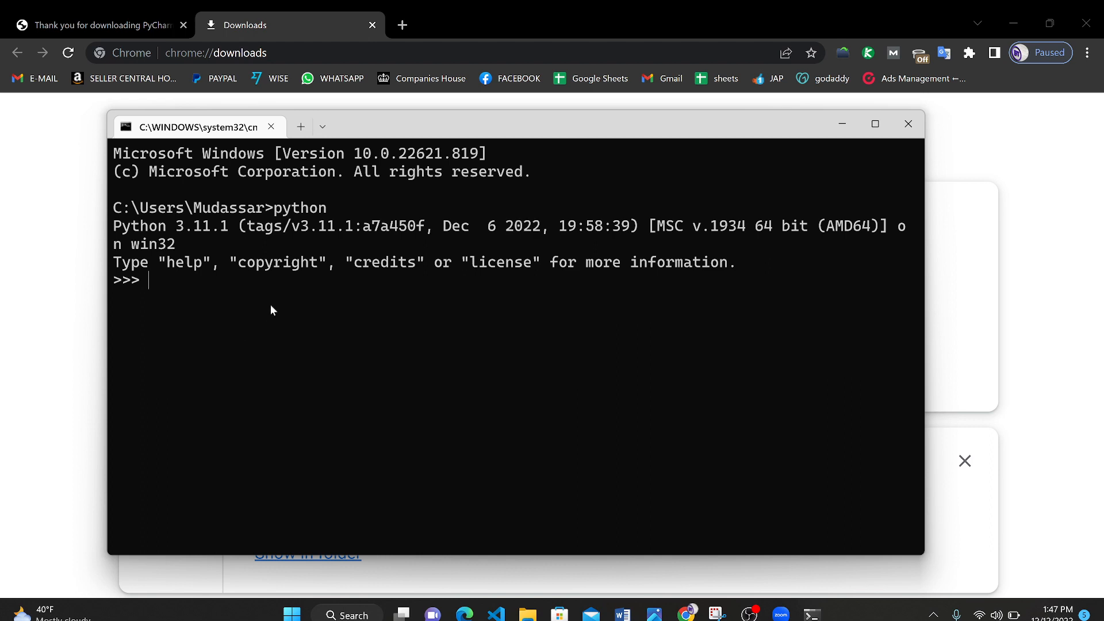
Evaluate 3+69 at the Python prompt, correcting the typo, to get 72.
type("3")
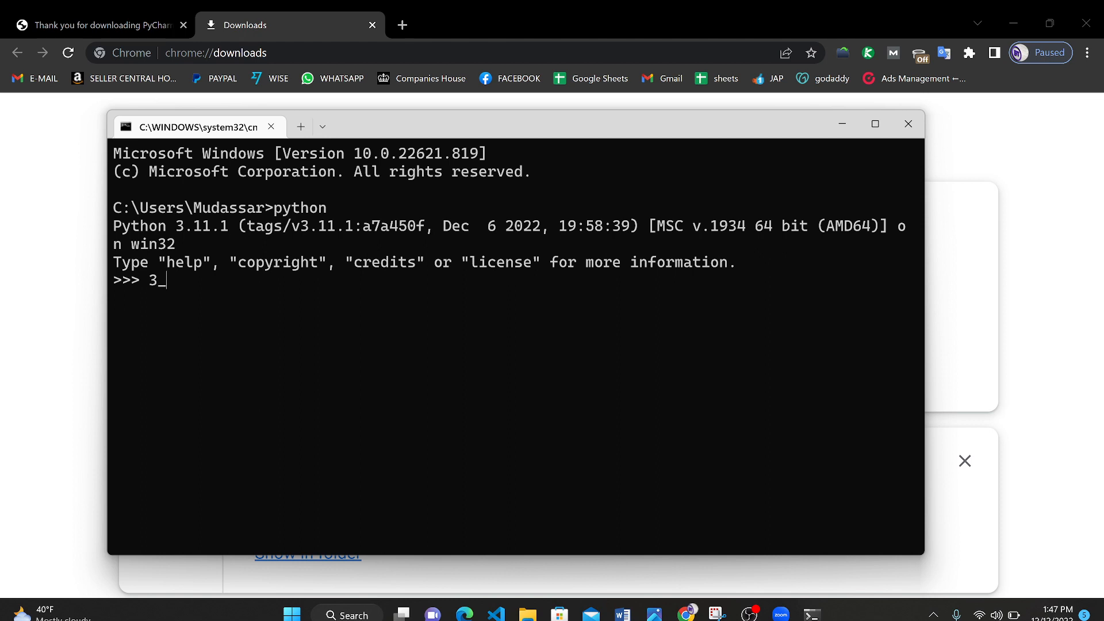
type("+")
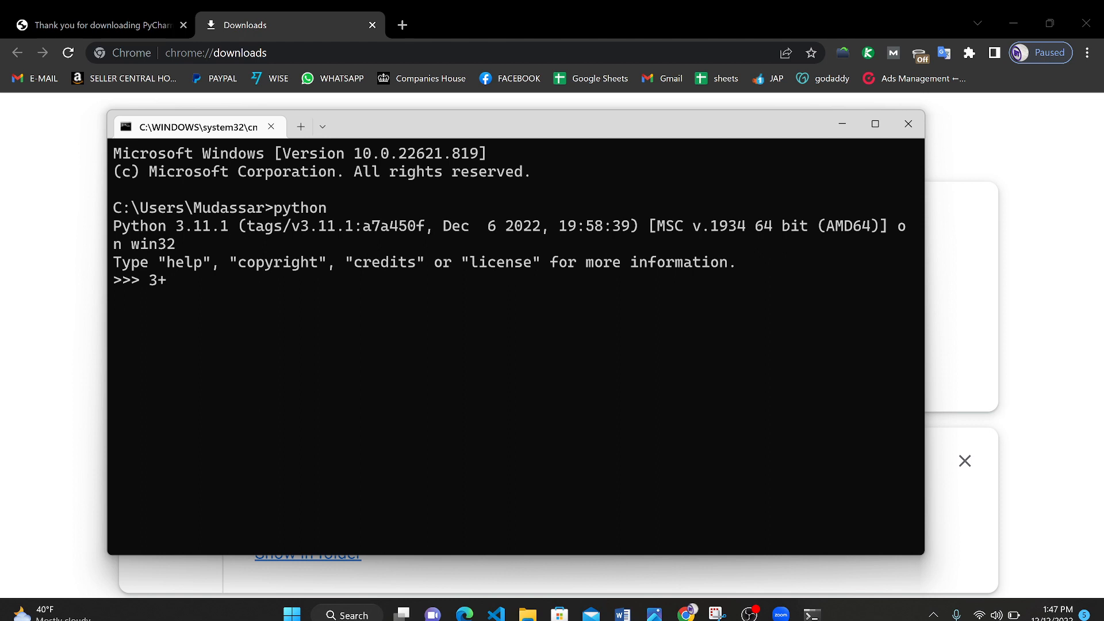
type("60")
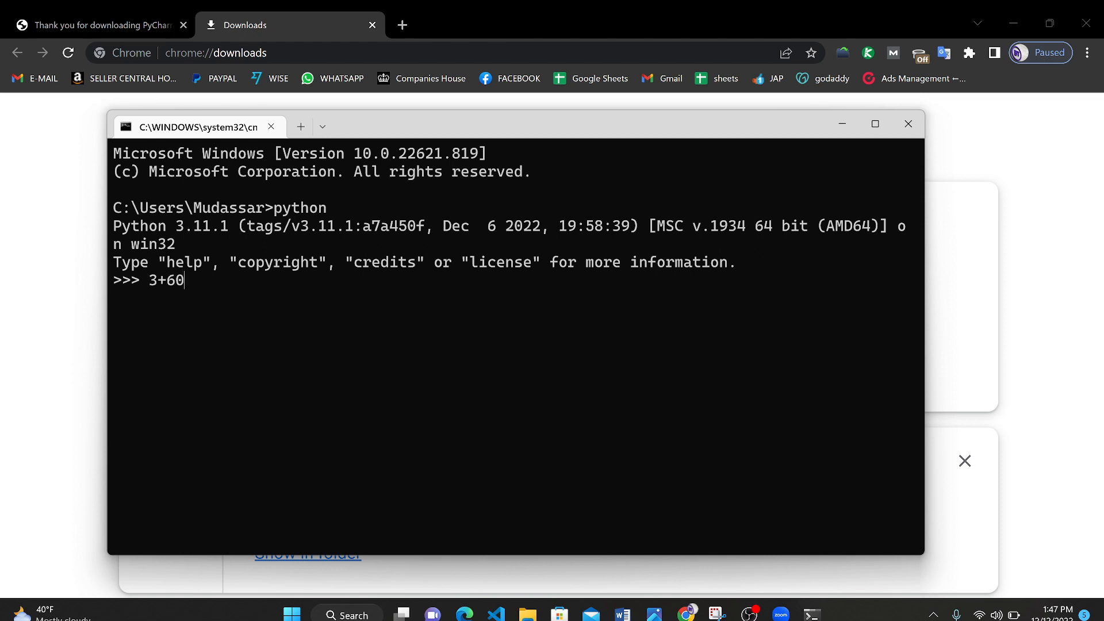
key("backspace")
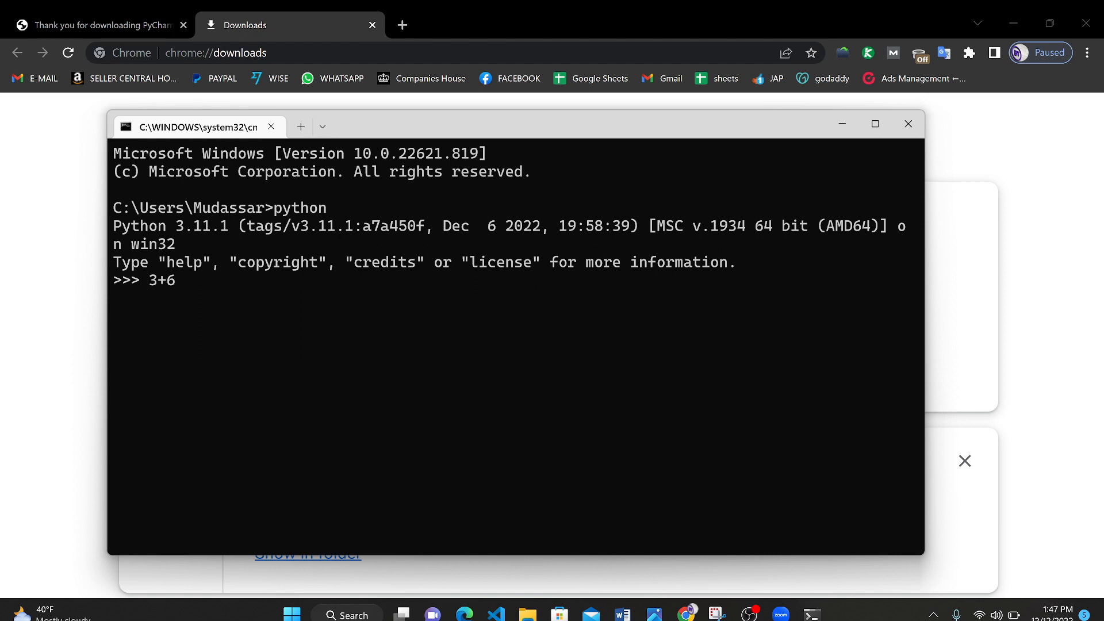
type("9")
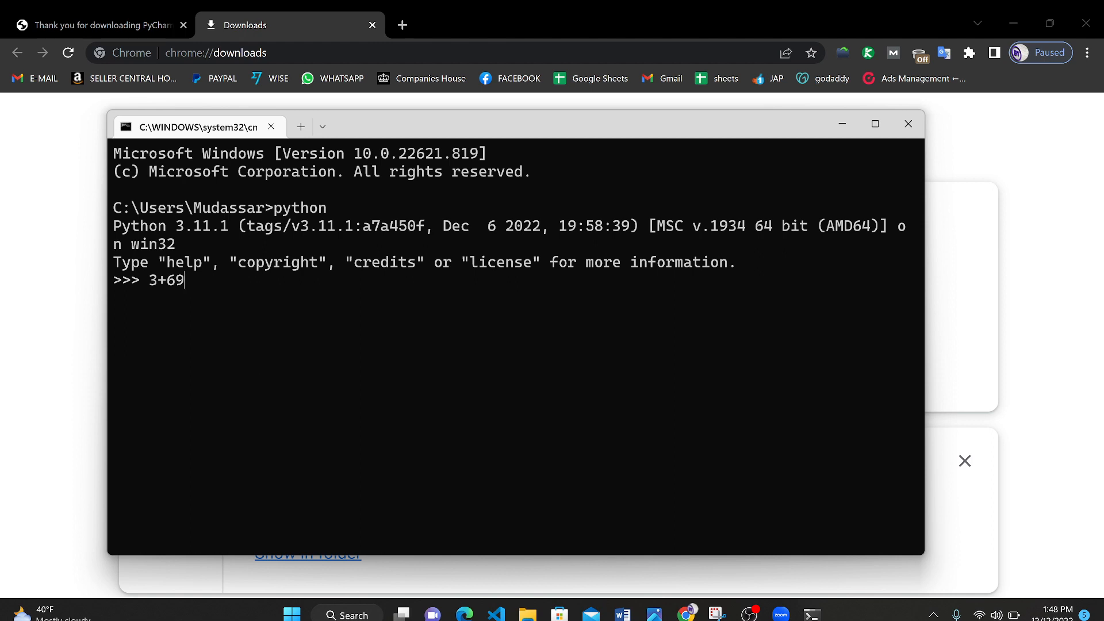
key("Return")
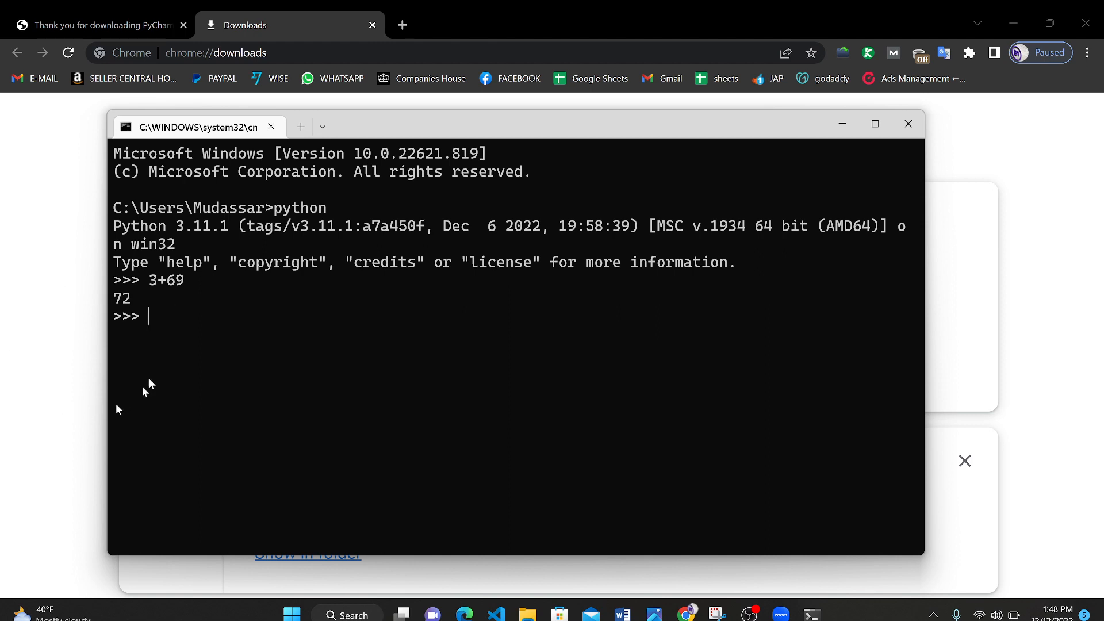
mouse_move(197, 350)
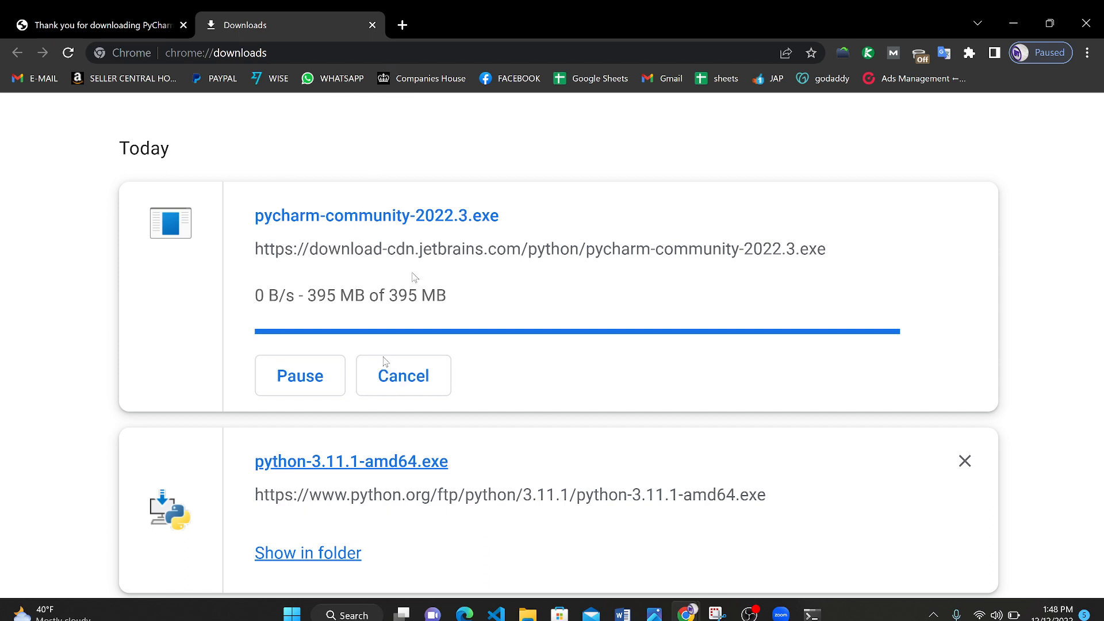
mouse_move(385, 254)
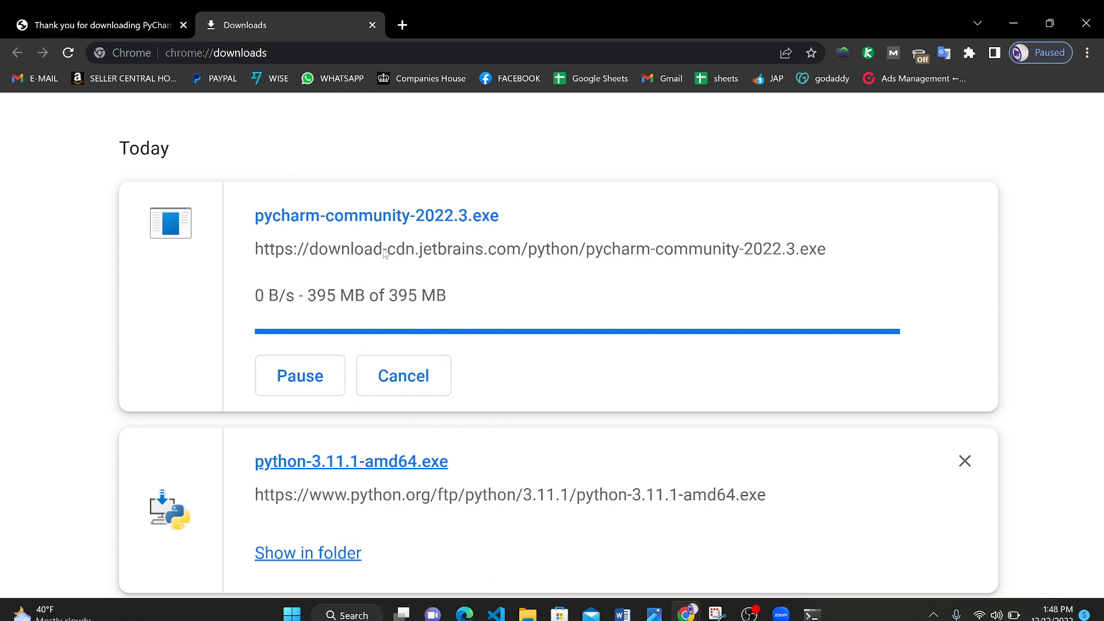
mouse_move(348, 319)
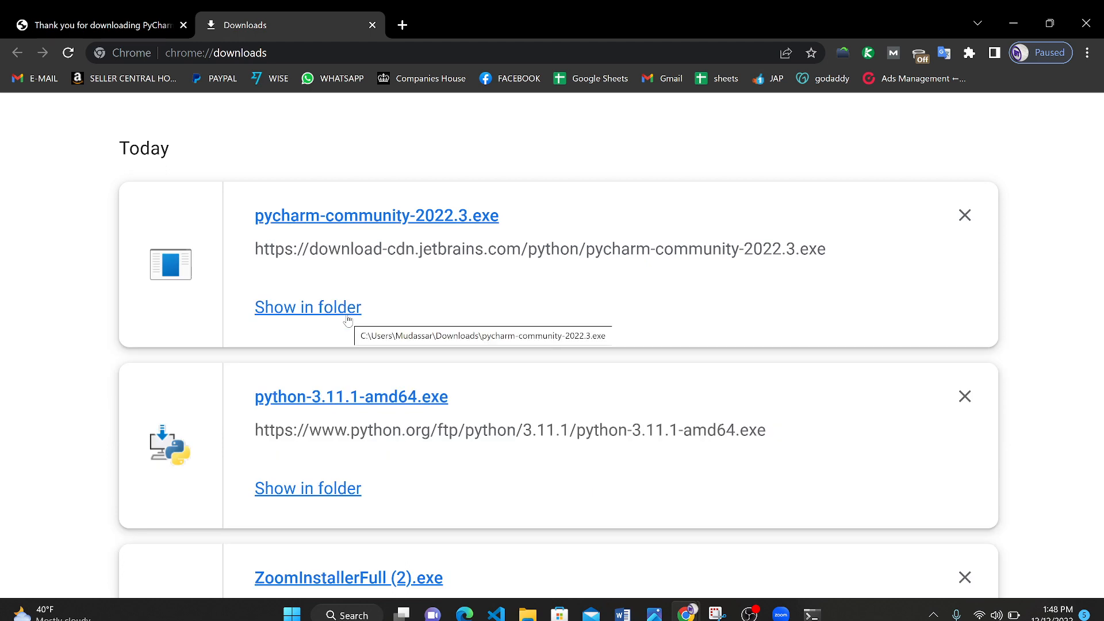
mouse_move(370, 217)
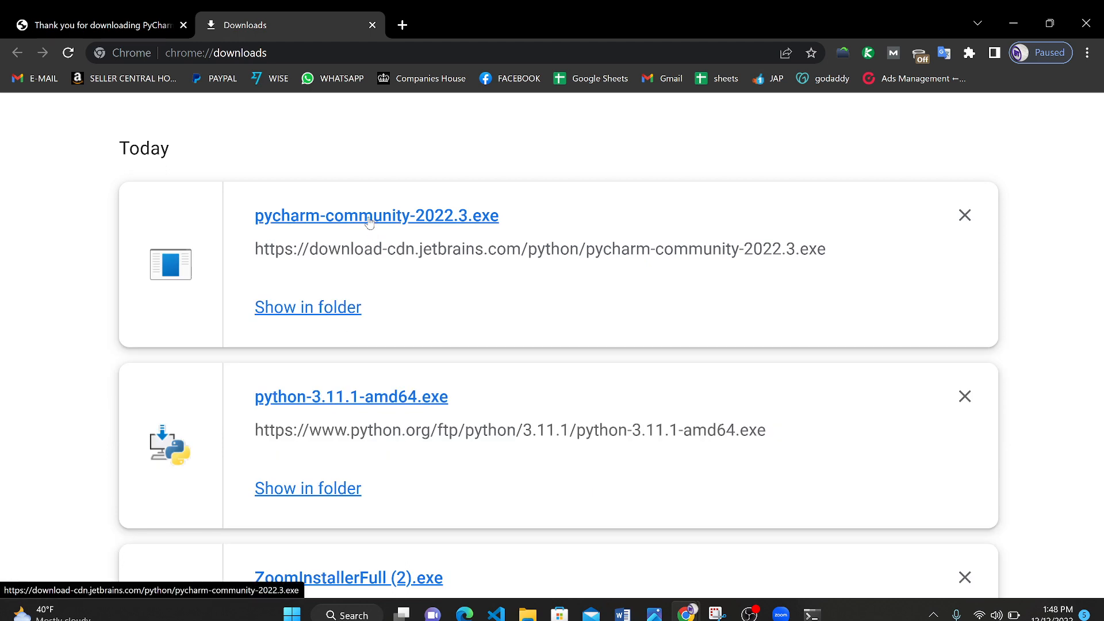
mouse_move(537, 224)
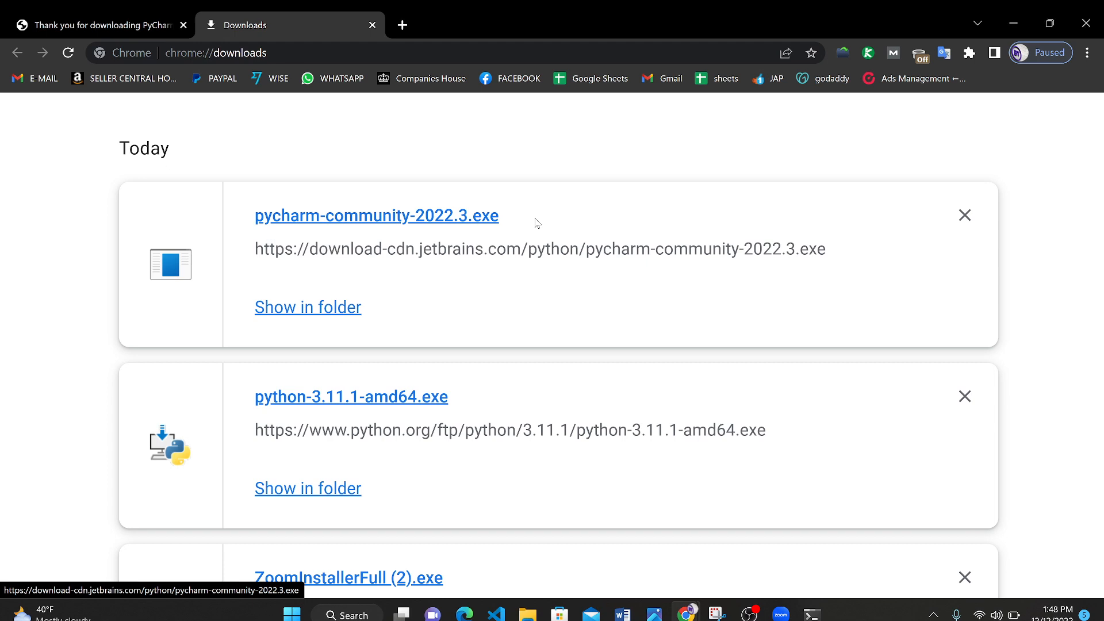
mouse_move(630, 388)
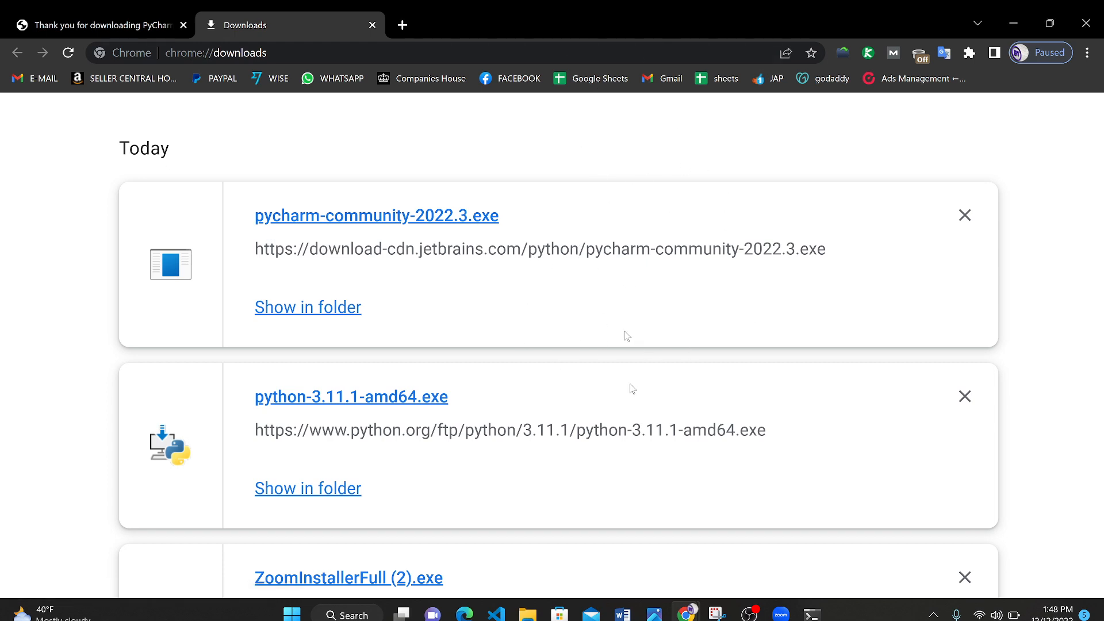
mouse_move(811, 614)
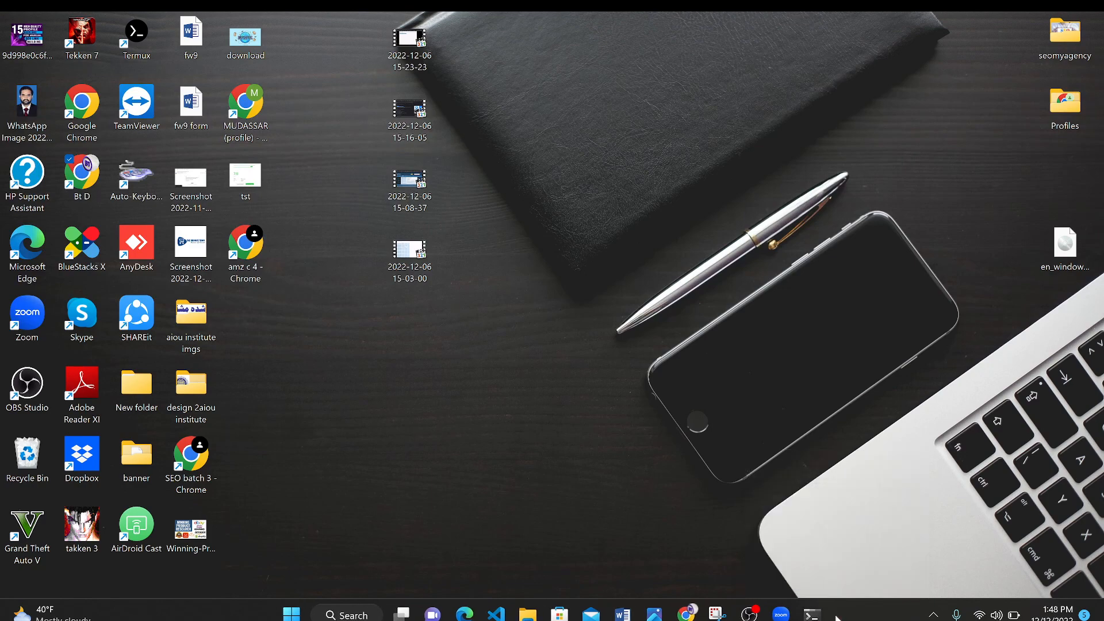
mouse_move(477, 439)
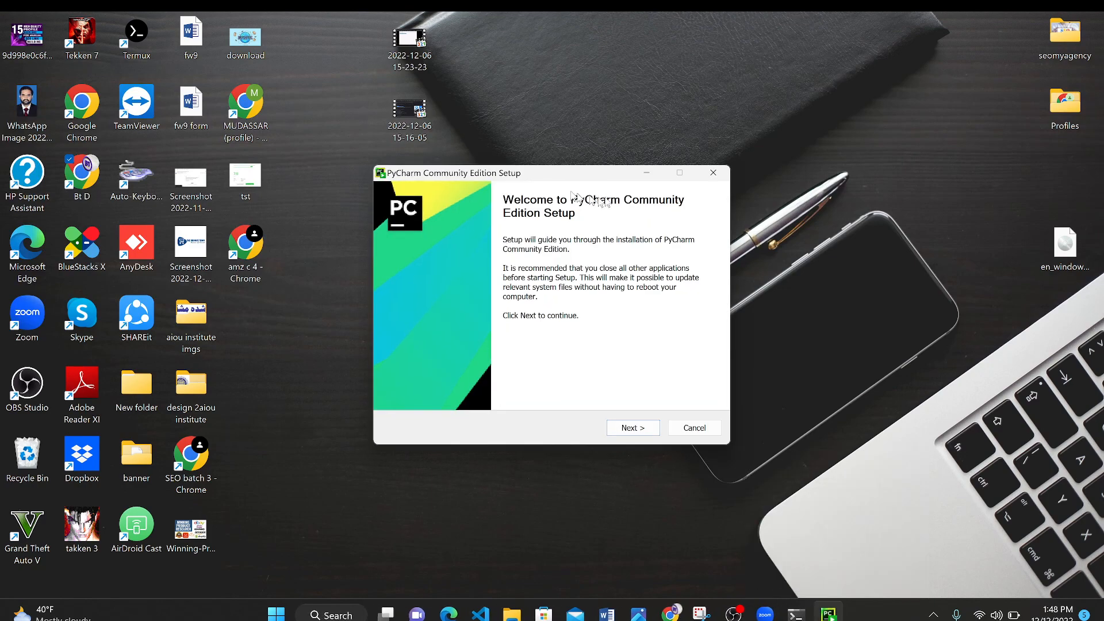
mouse_move(531, 232)
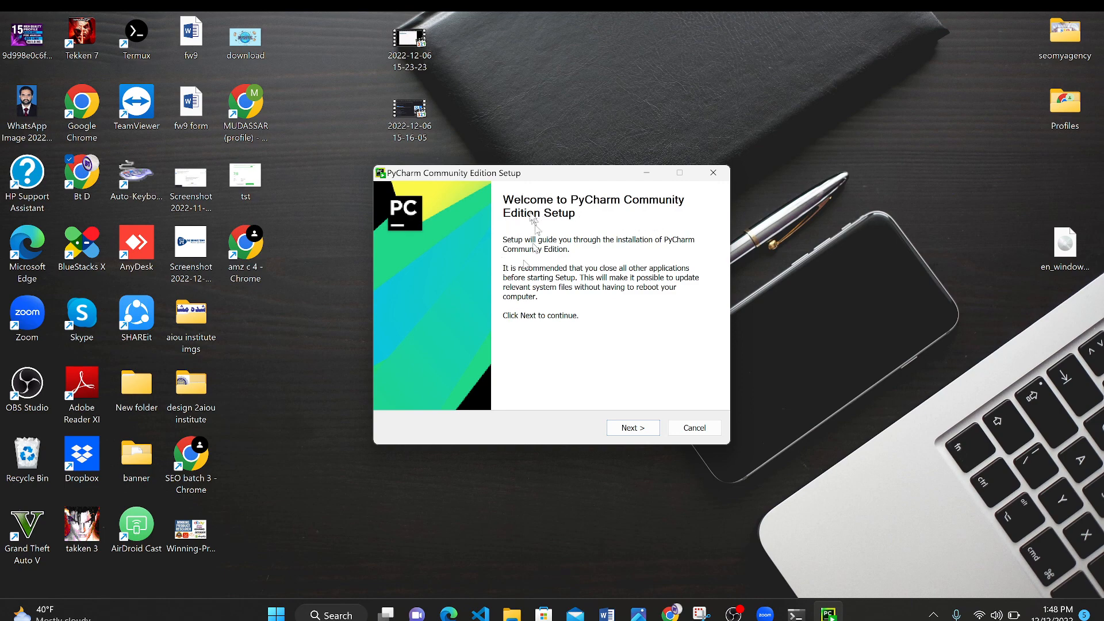
mouse_move(639, 443)
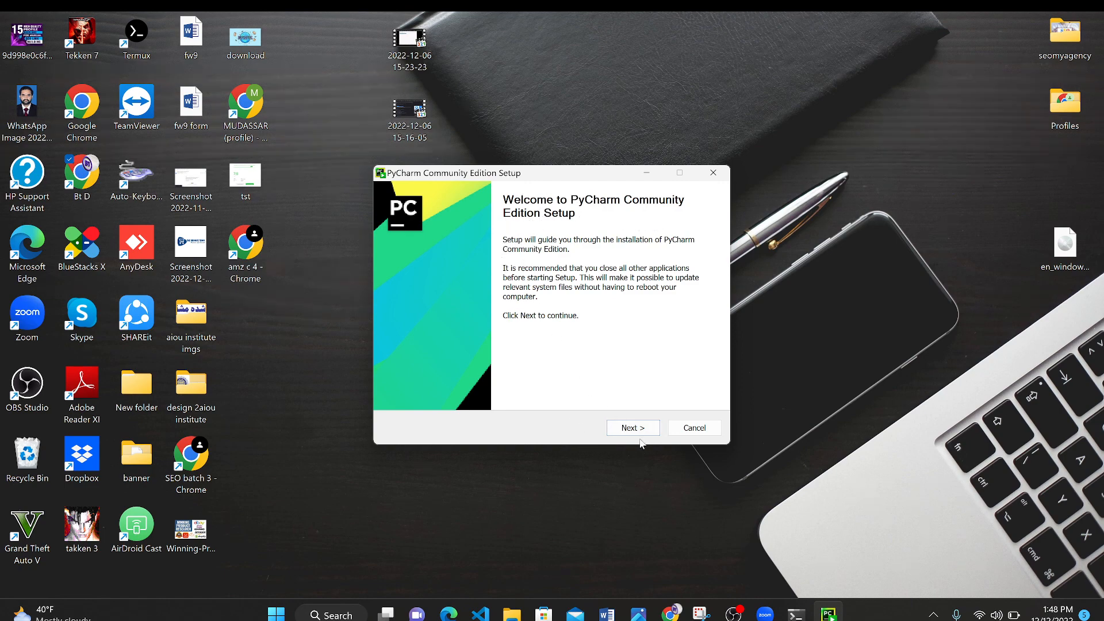
Advance past the welcome page, keeping C:\Program Files\JetBrains\PyCharm Community Edition 2022.3.
left_click(631, 427)
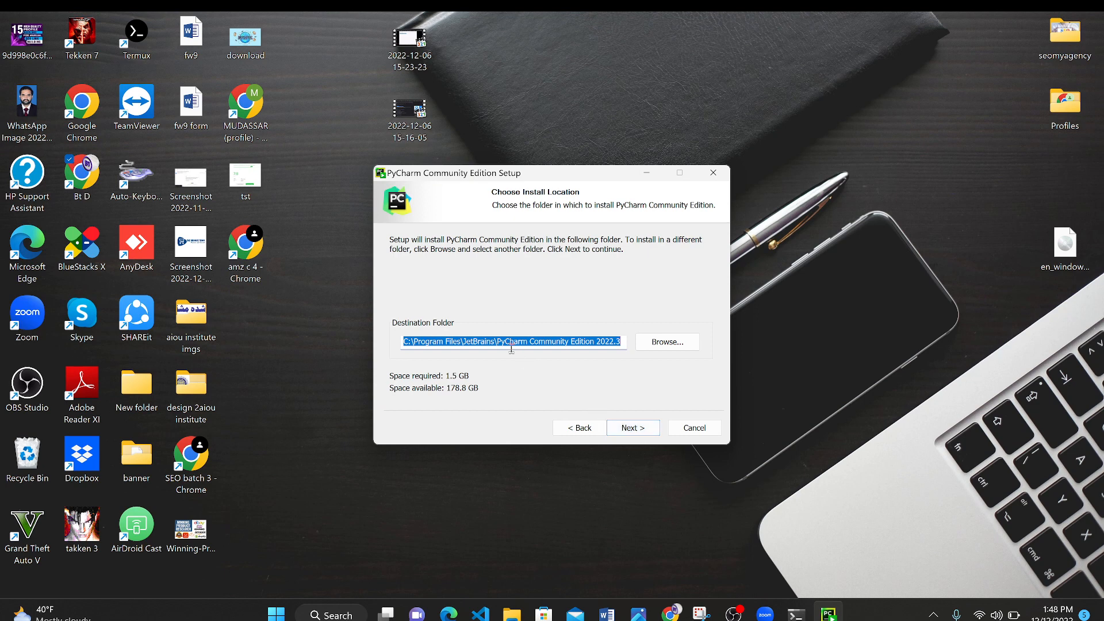
left_click(402, 341)
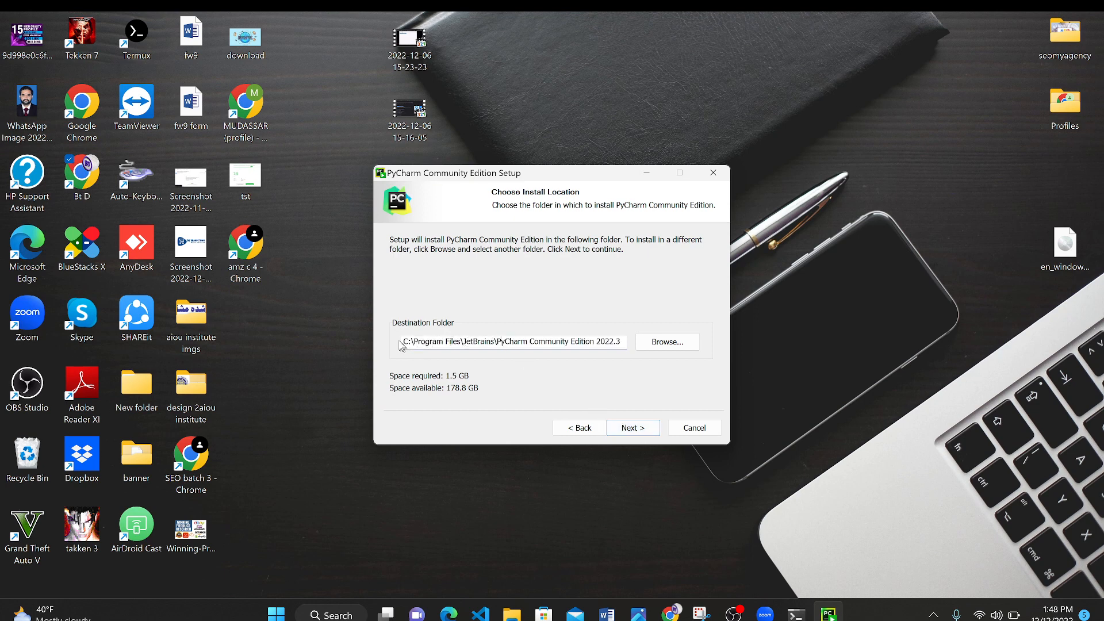
mouse_move(597, 342)
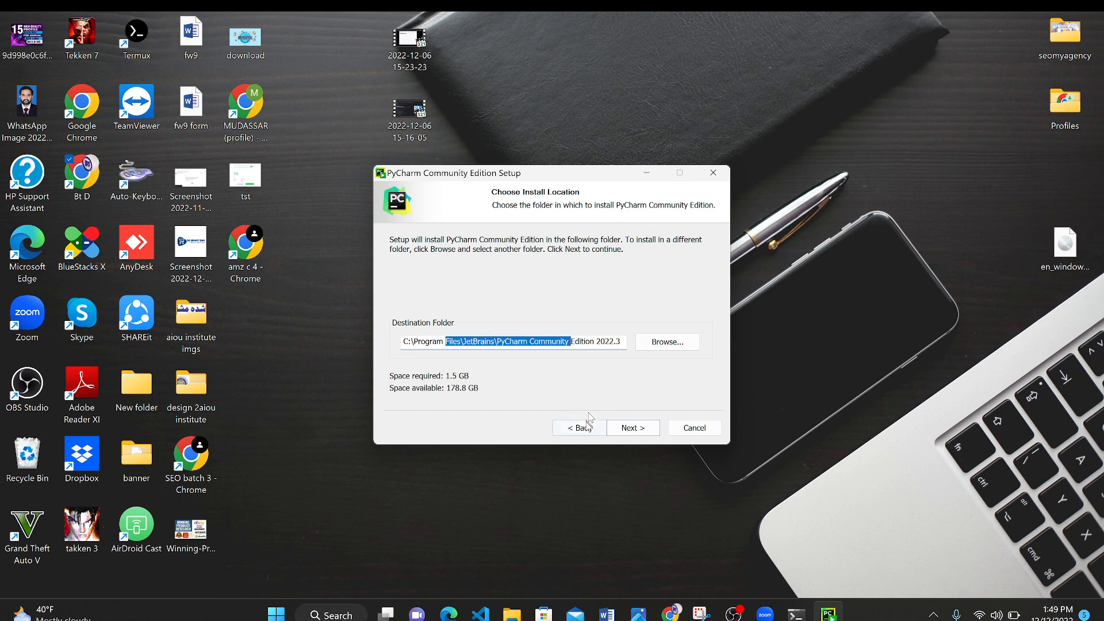
mouse_move(608, 385)
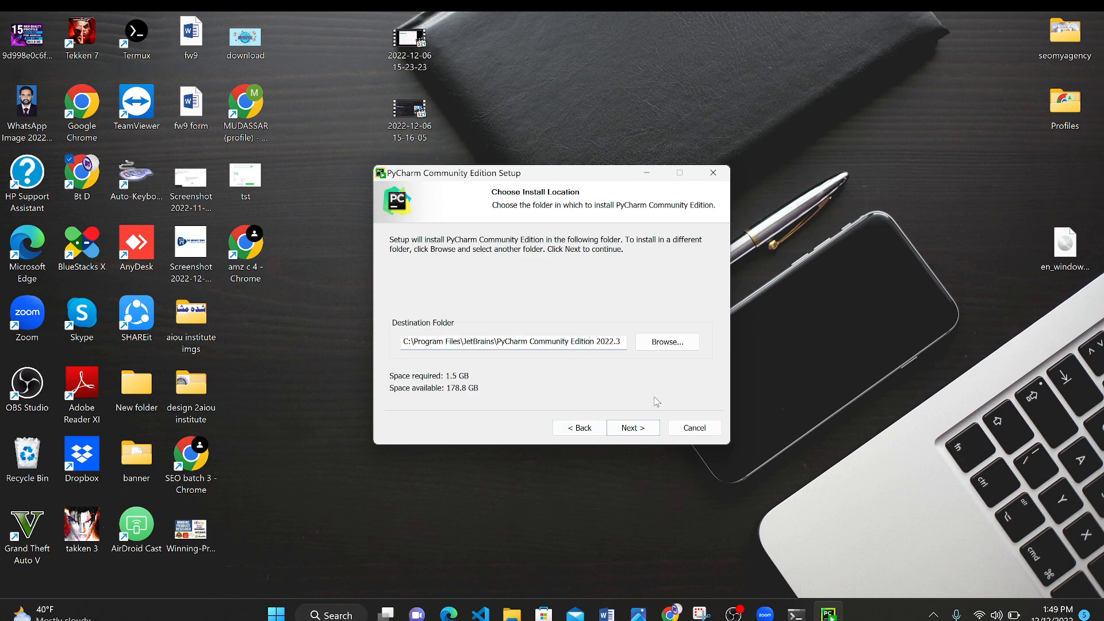
Enable the PyCharm desktop shortcut and 'Add Open Folder as Project' options.
left_click(631, 427)
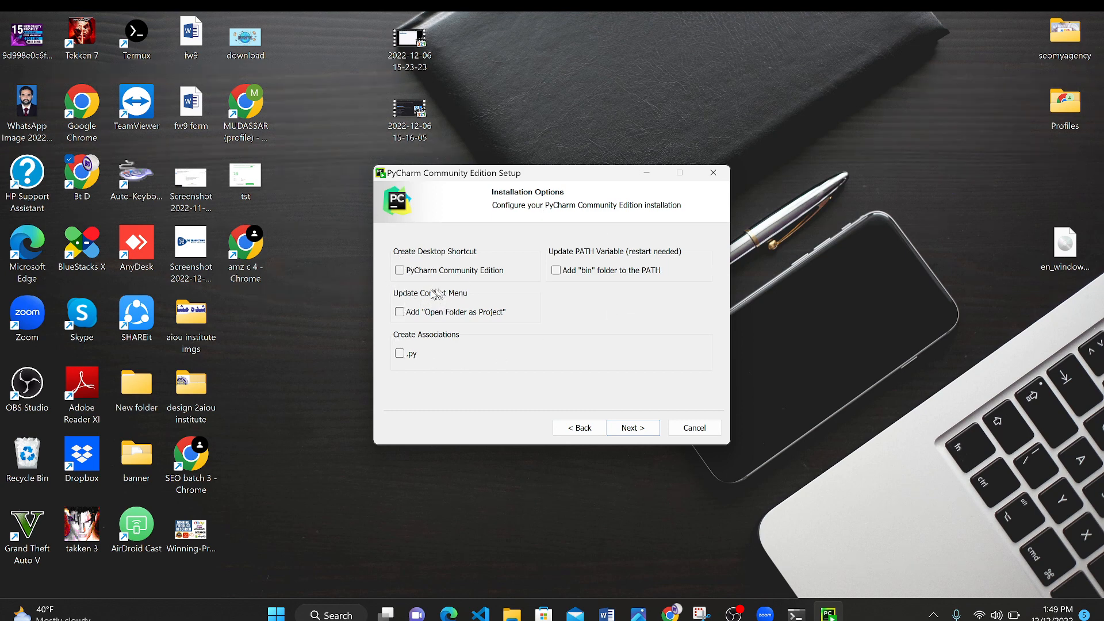
left_click(399, 271)
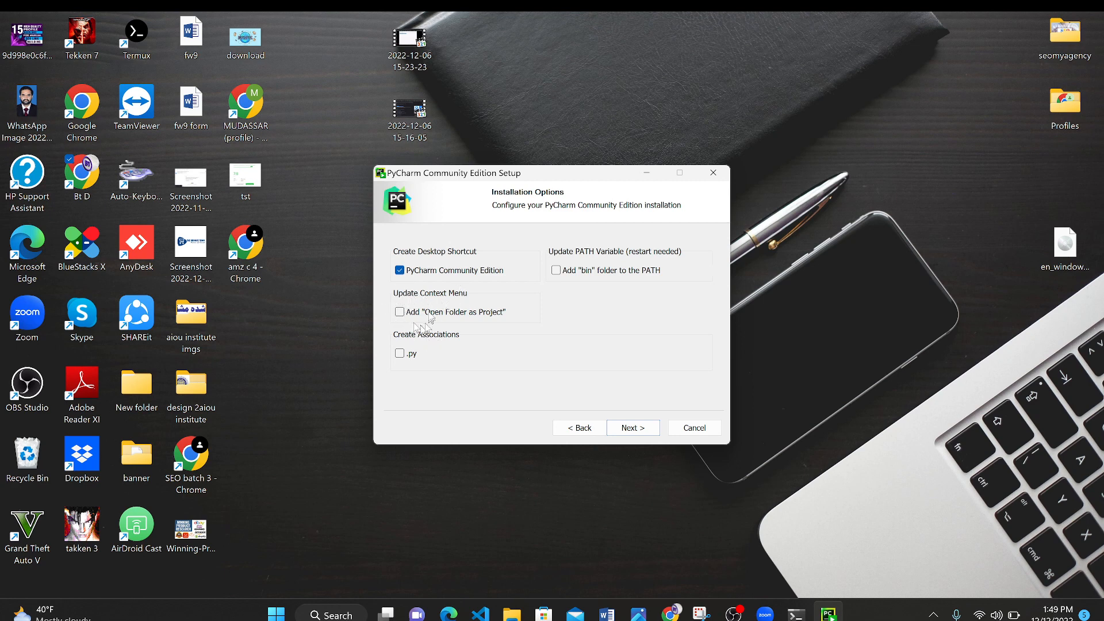
left_click(399, 312)
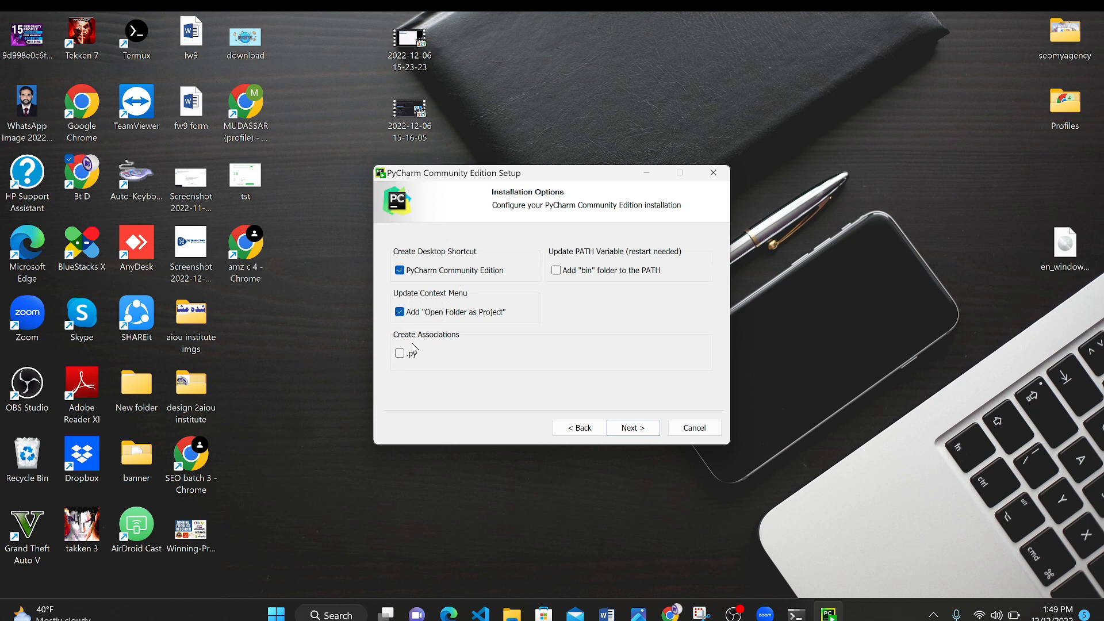
mouse_move(633, 405)
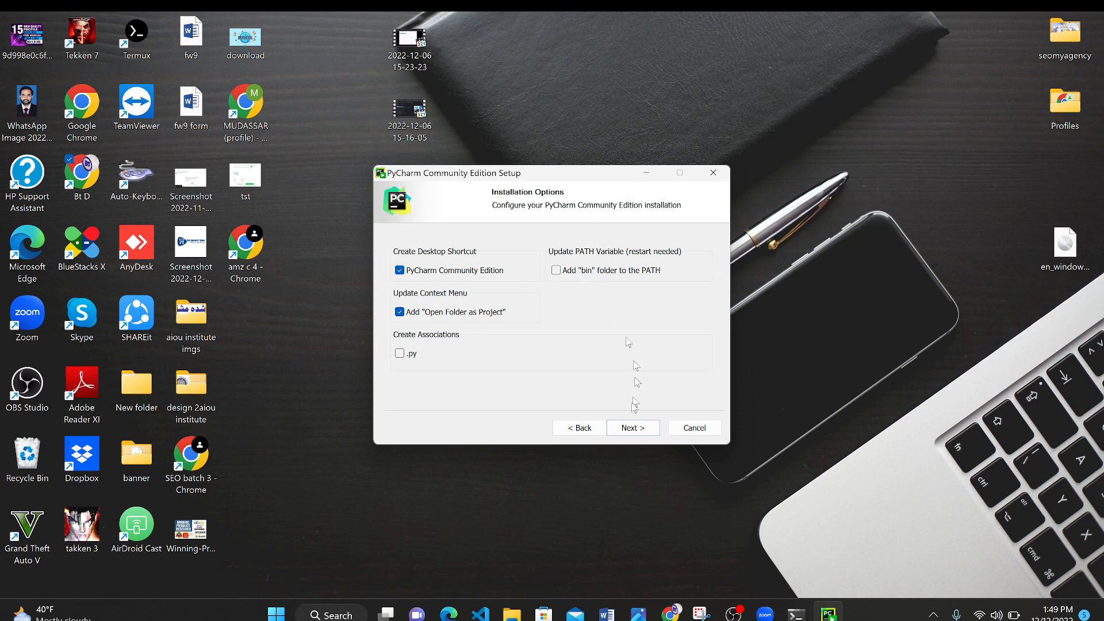
mouse_move(646, 420)
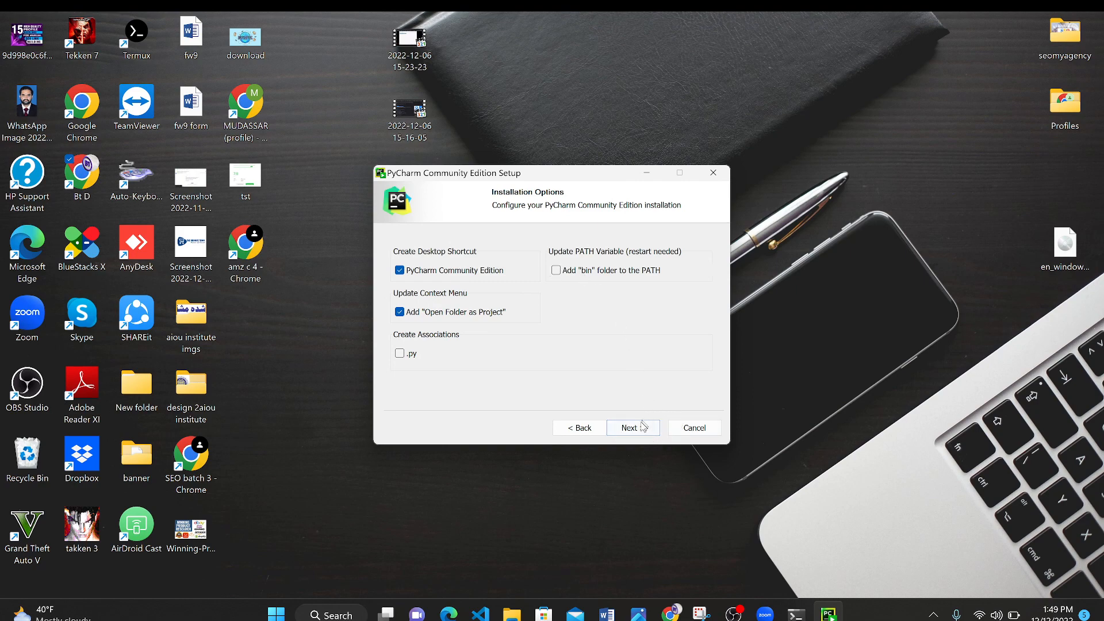
left_click(631, 427)
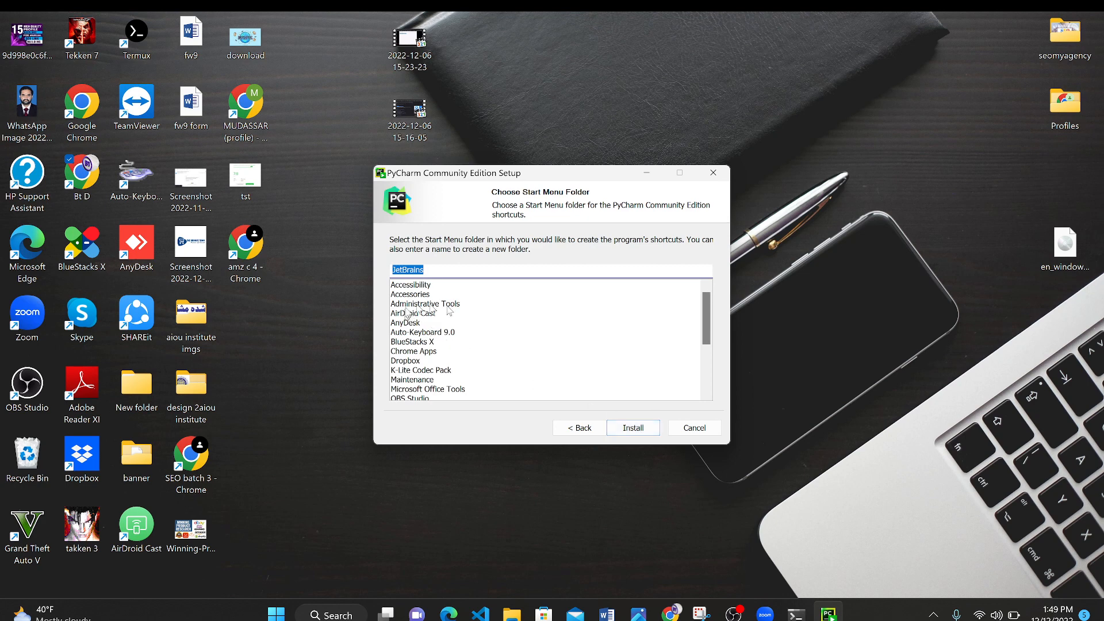
Install PyCharm and tick 'Run PyCharm Community Edition' on the final page.
left_click(632, 427)
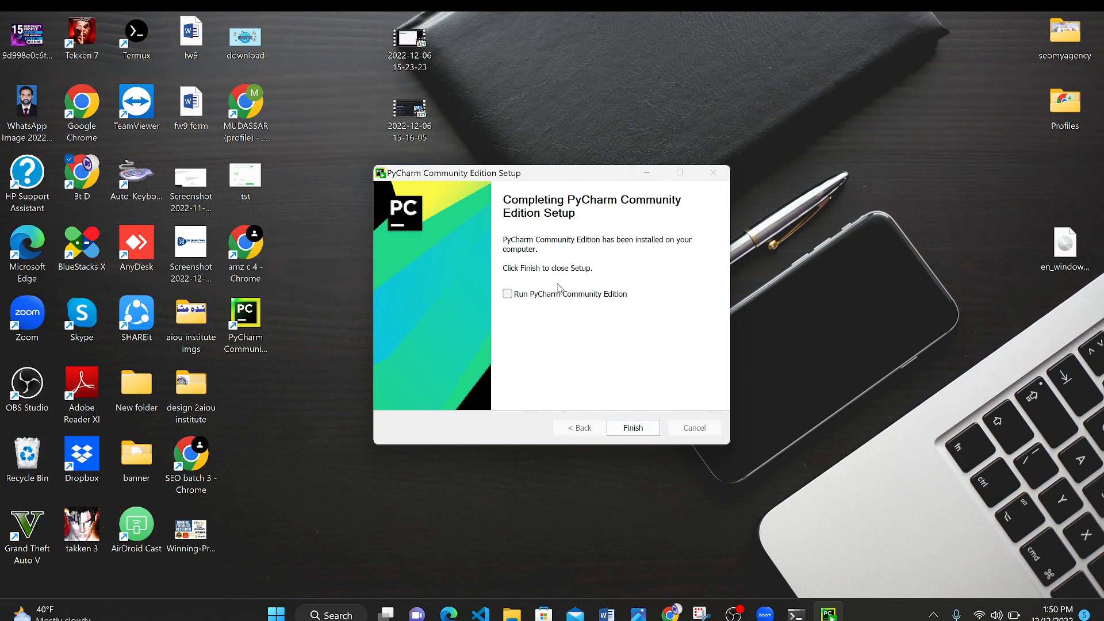
mouse_move(498, 355)
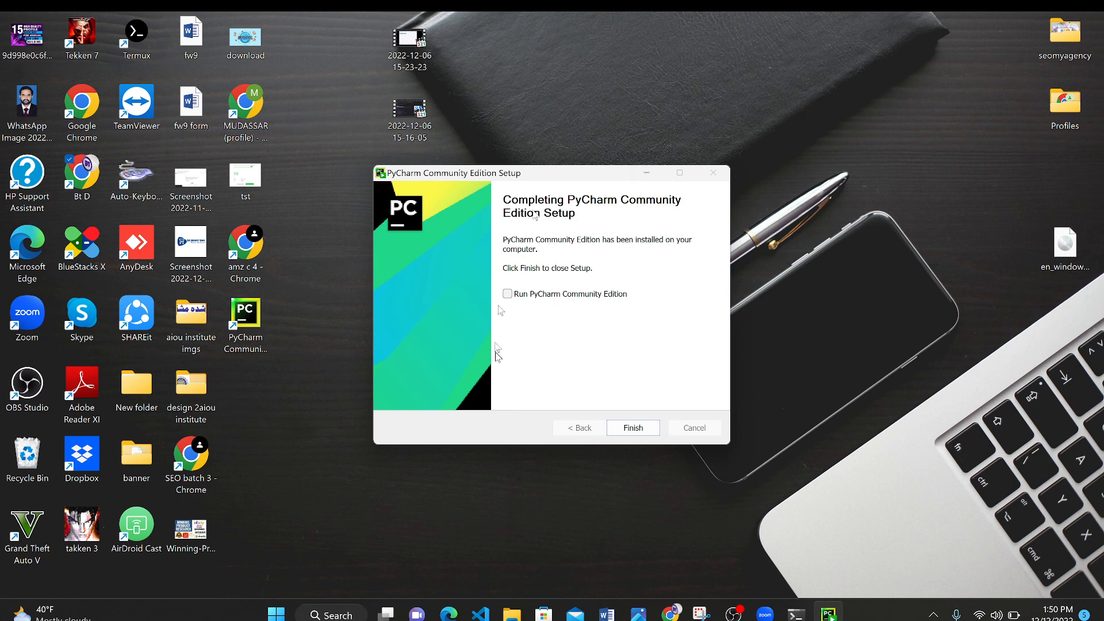
mouse_move(462, 279)
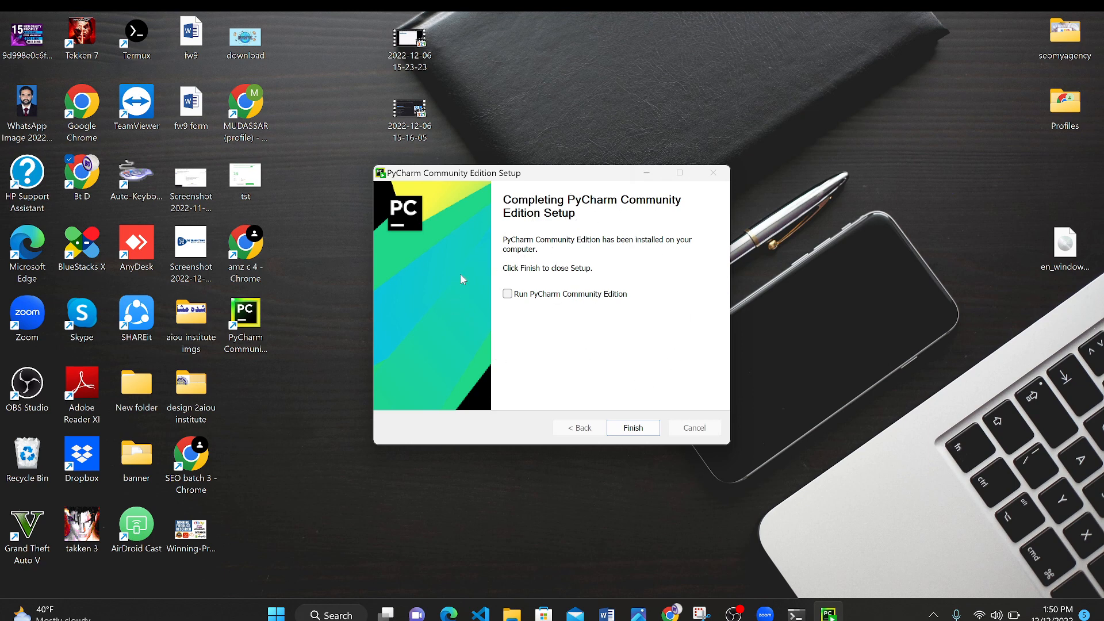
mouse_move(465, 252)
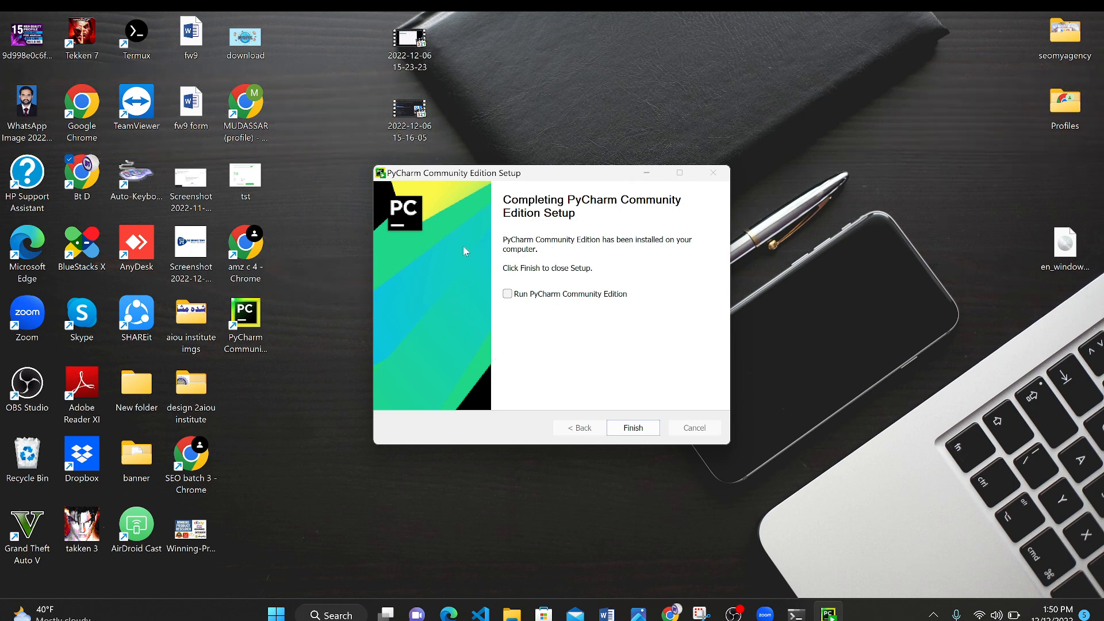
mouse_move(522, 301)
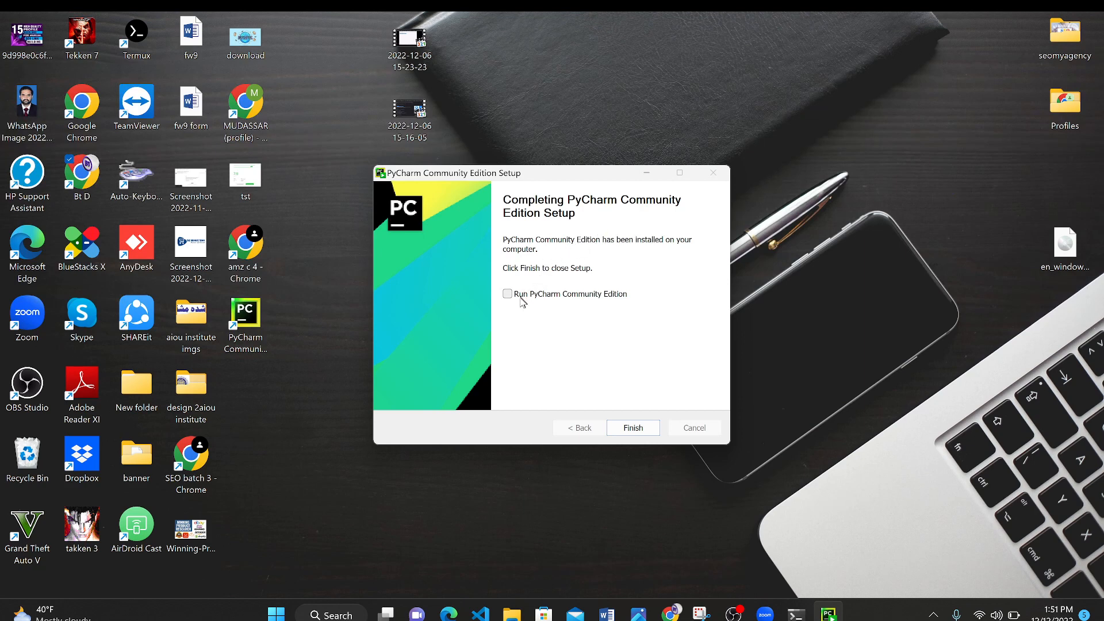
left_click(508, 294)
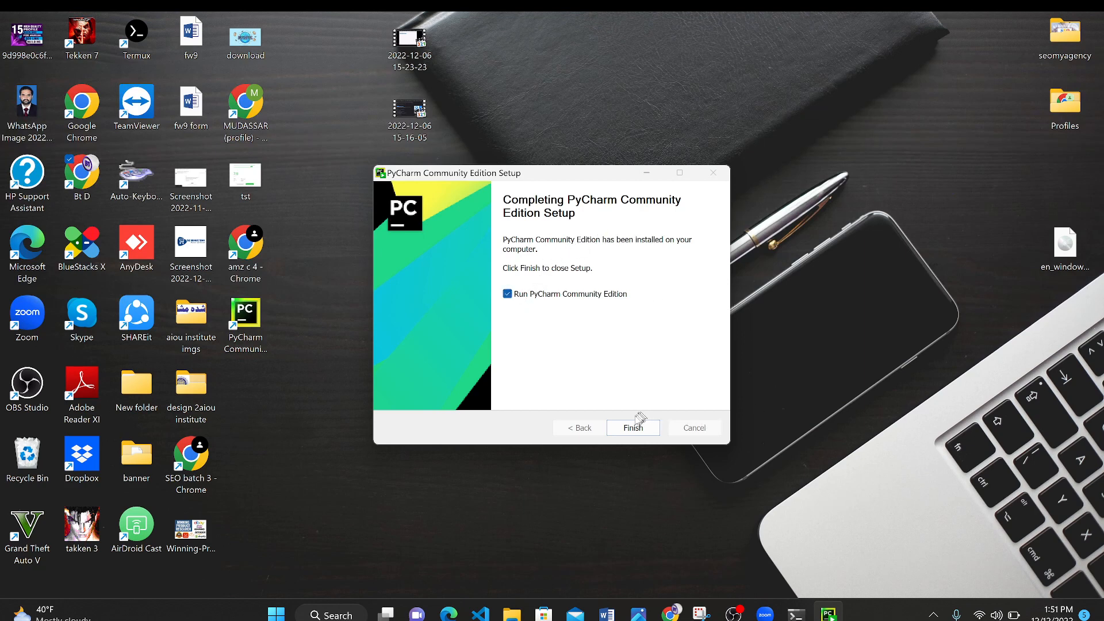
mouse_move(669, 411)
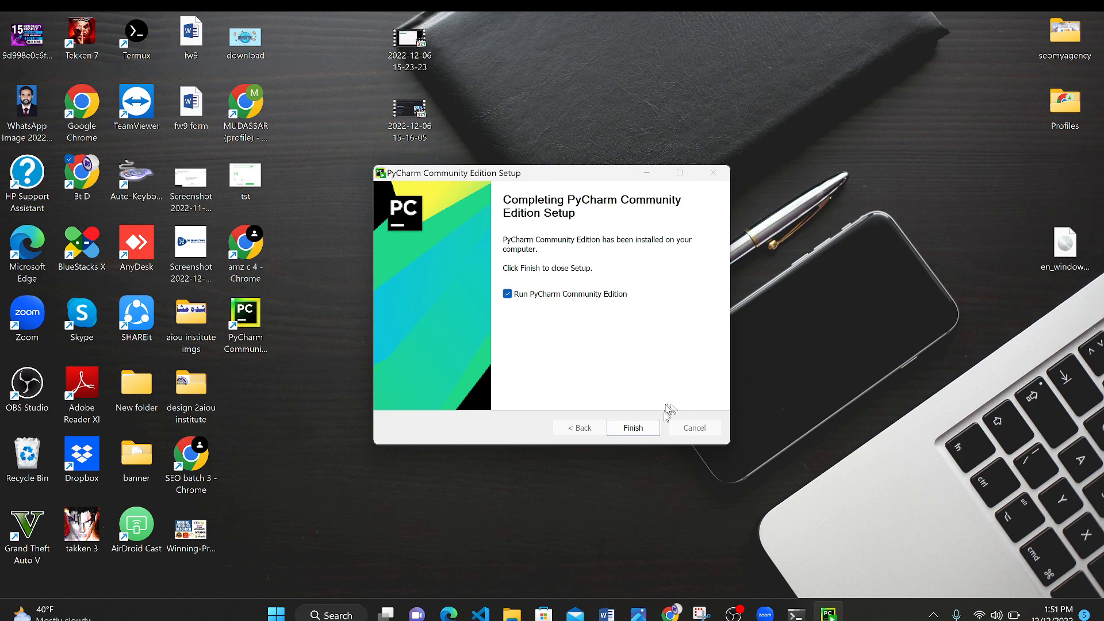
Close setup, launch PyCharm, and accept the user agreement.
left_click(631, 427)
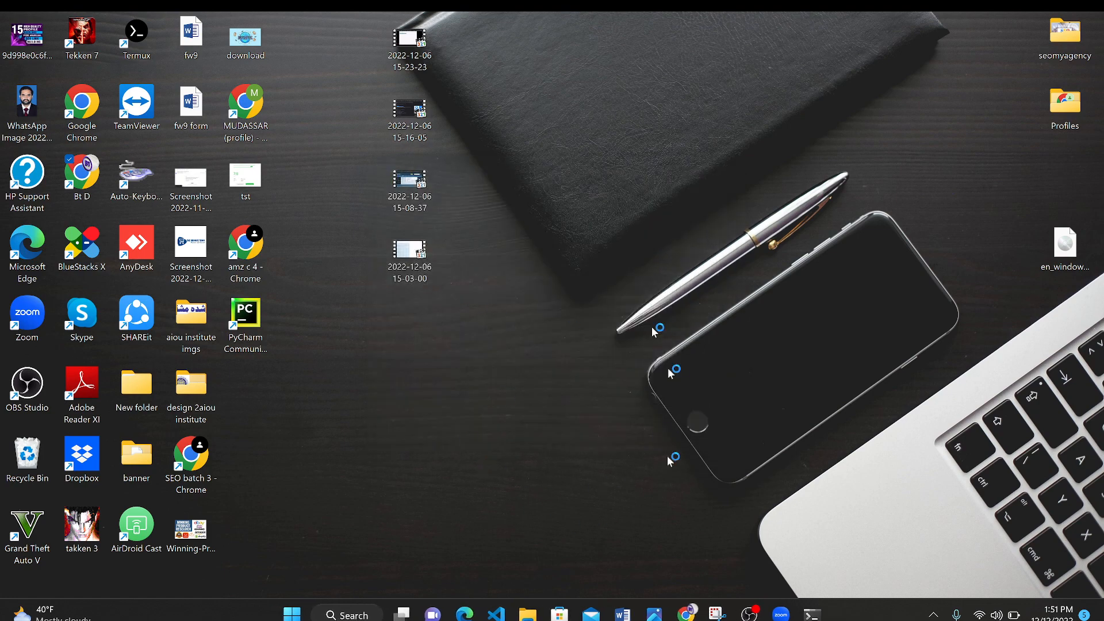
mouse_move(464, 382)
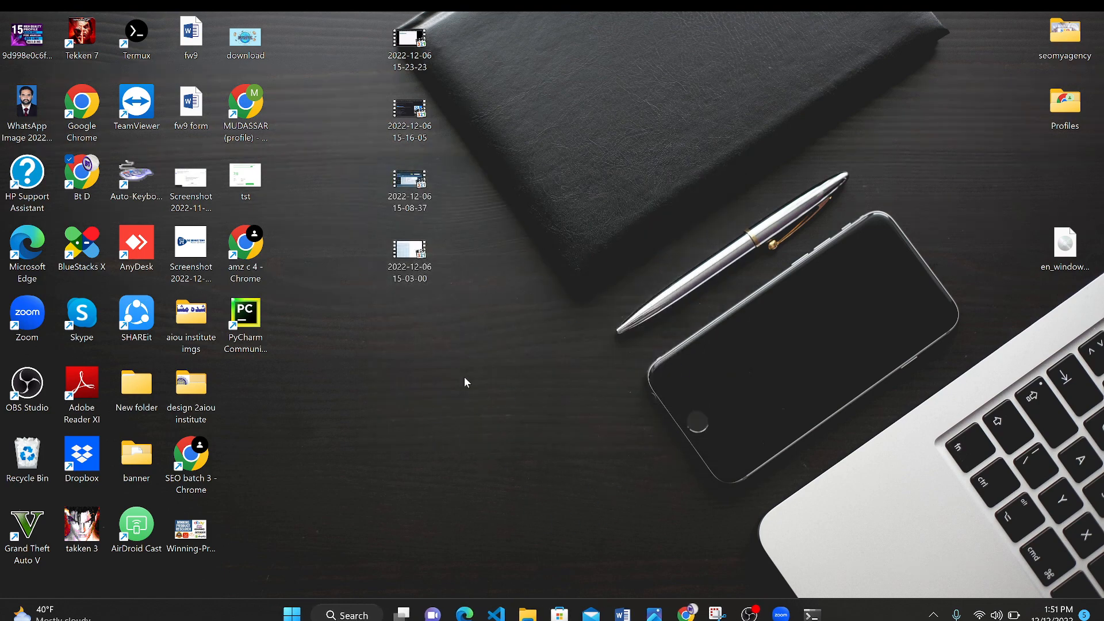
double_click(245, 307)
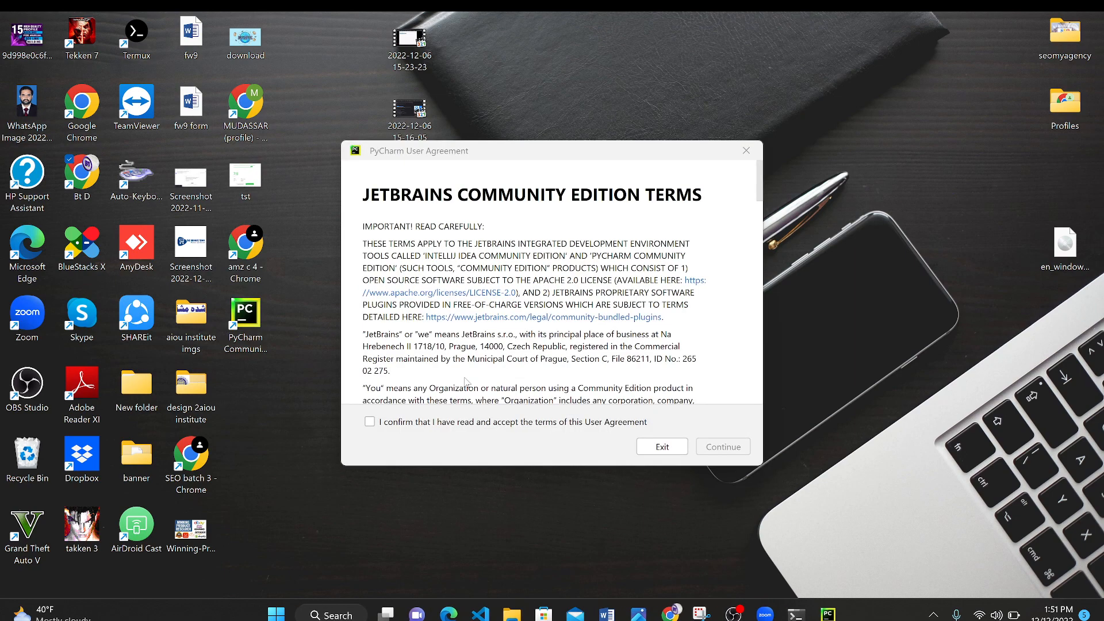
mouse_move(386, 430)
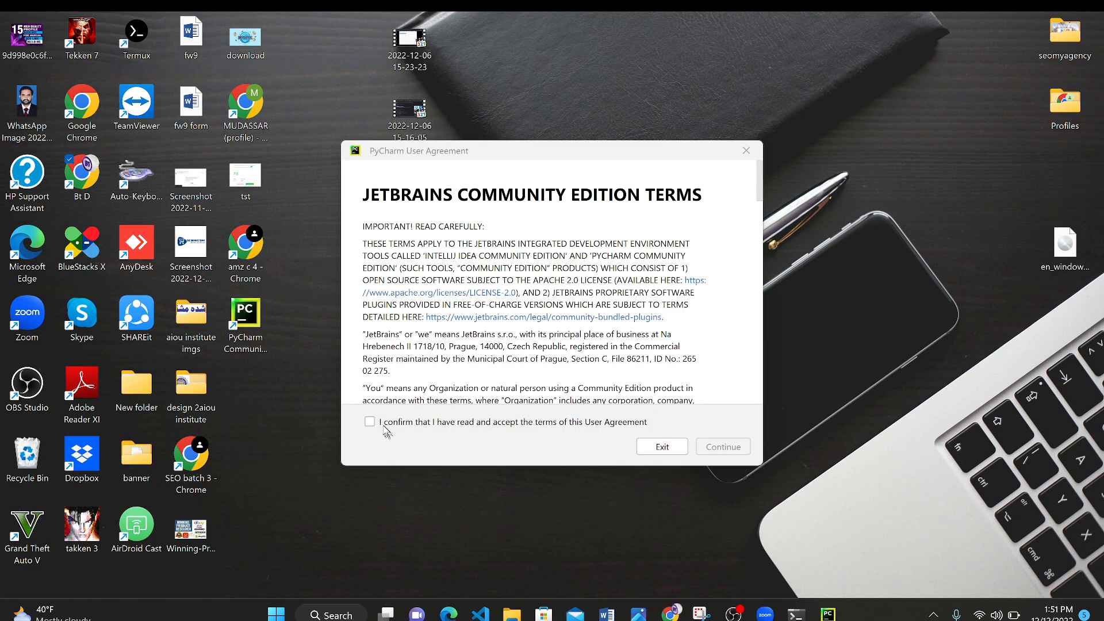
left_click(370, 421)
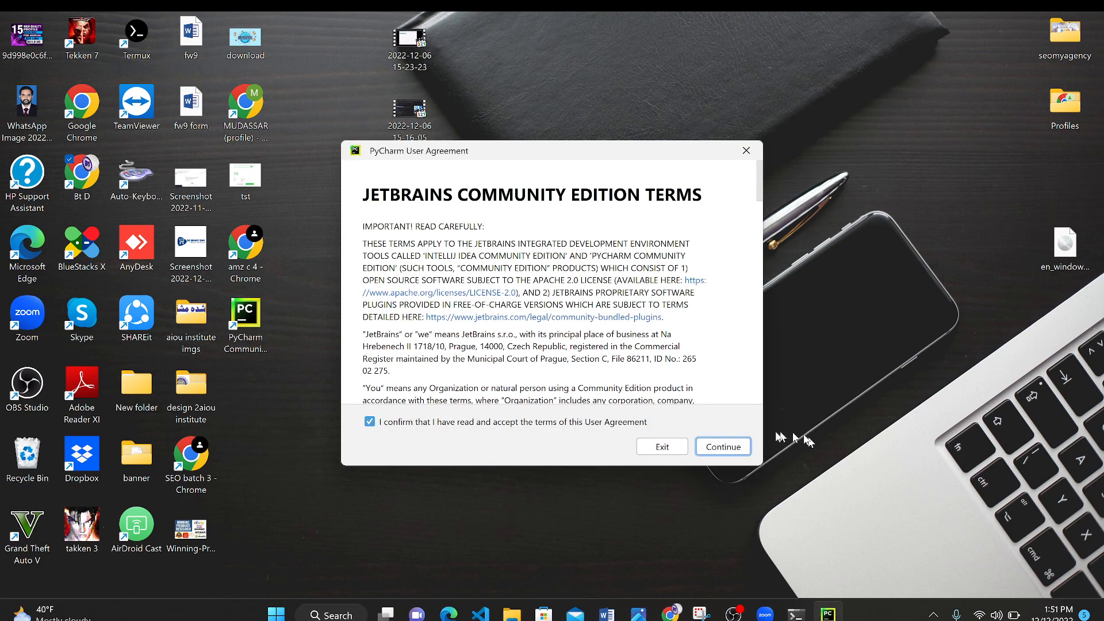
left_click(722, 447)
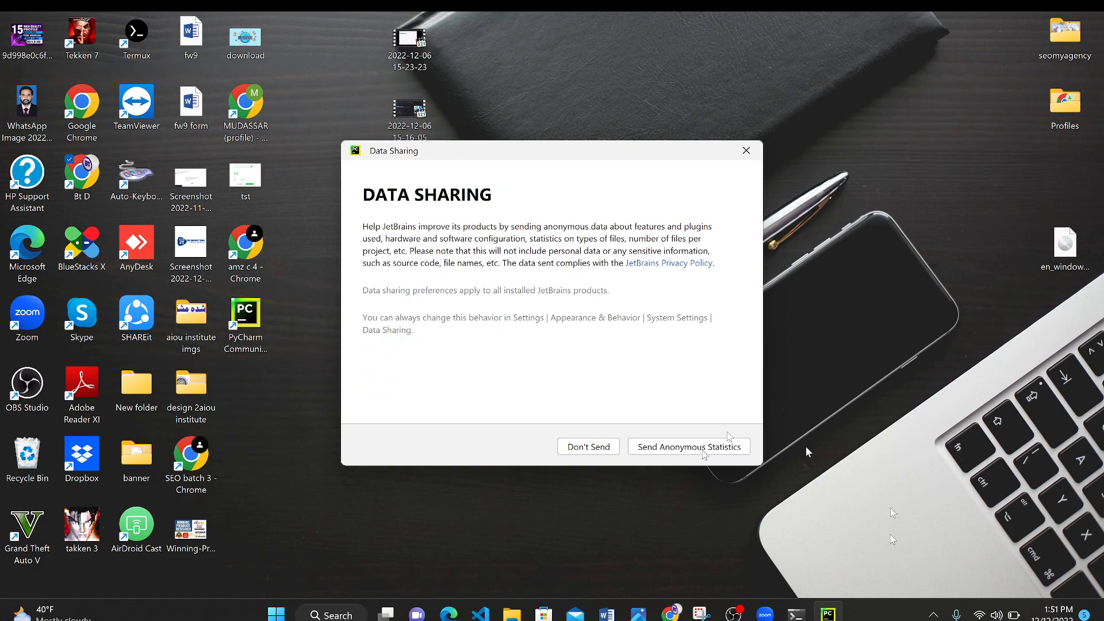
mouse_move(628, 454)
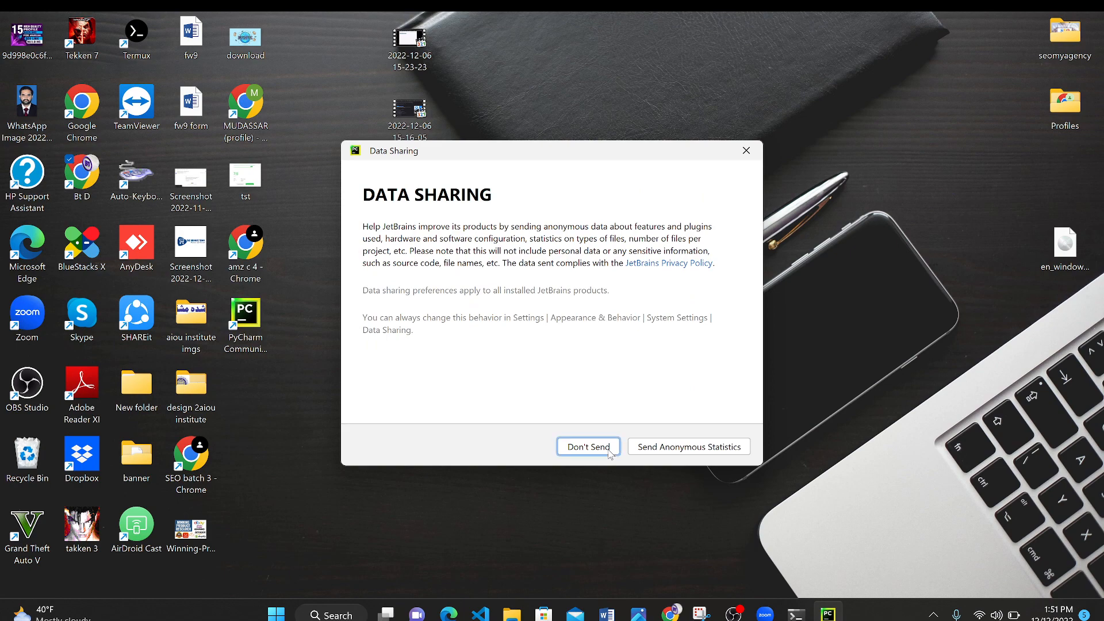
Decline sending usage statistics and start a New Project from the Welcome screen.
left_click(587, 446)
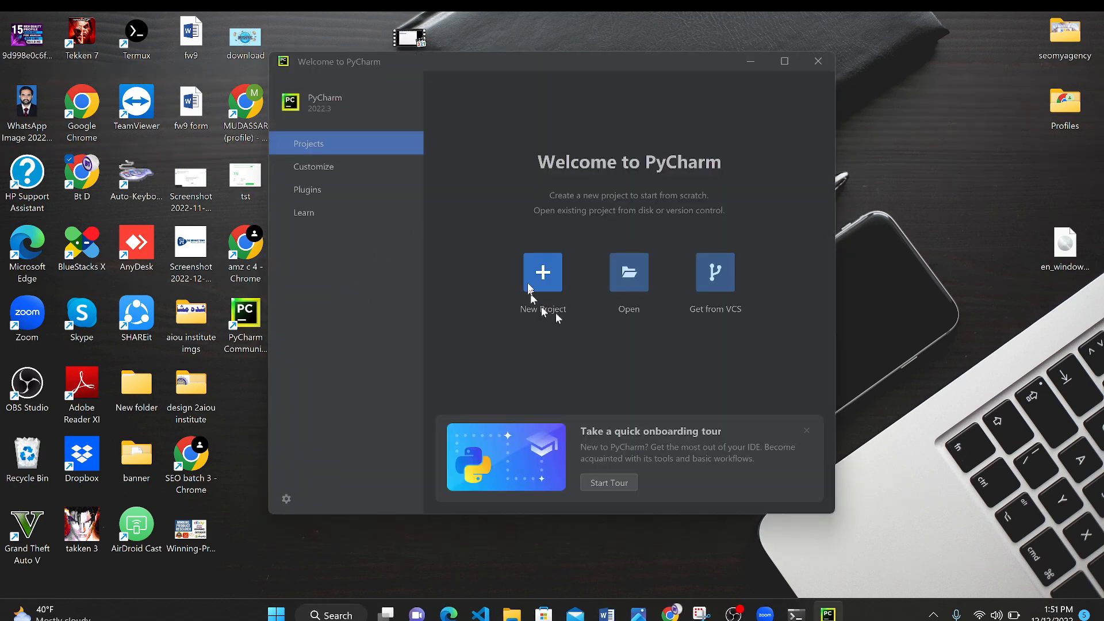
left_click(543, 272)
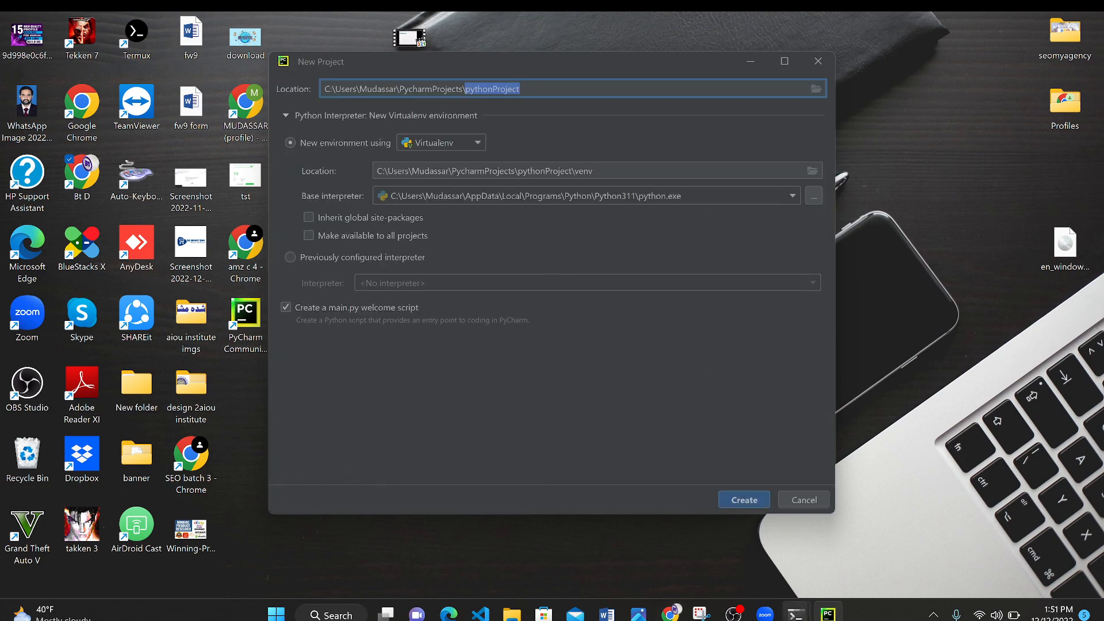
left_click(735, 614)
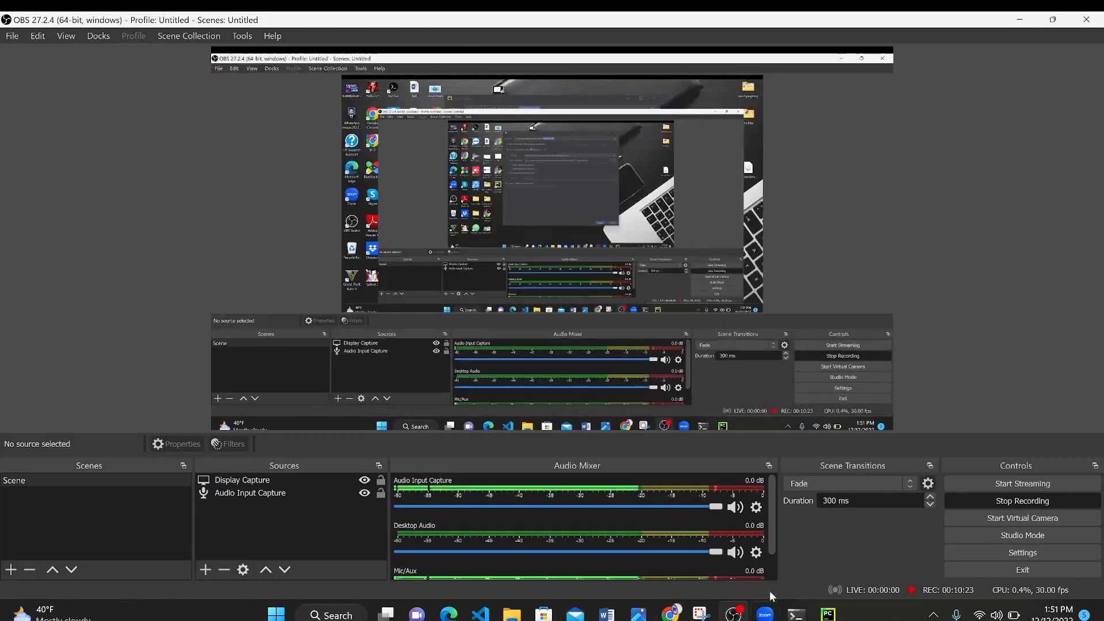